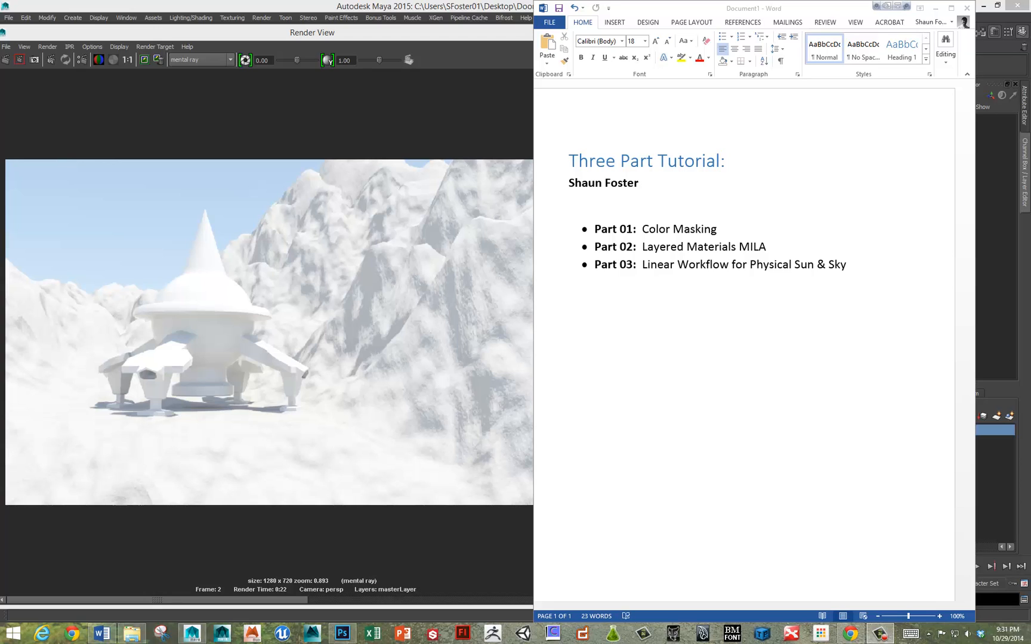
mouse_move(955, 534)
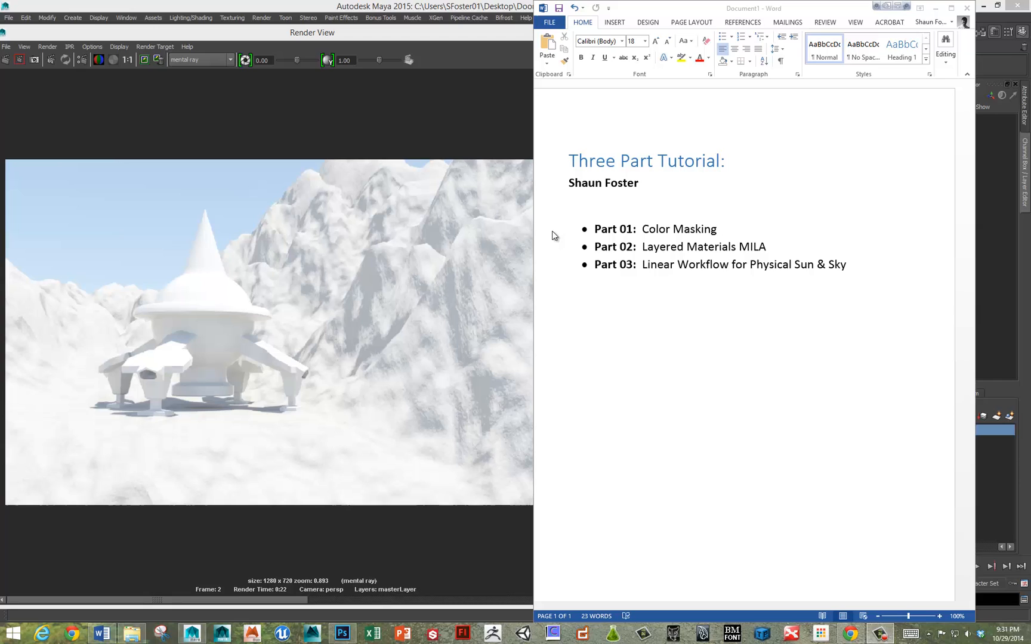
mouse_move(577, 246)
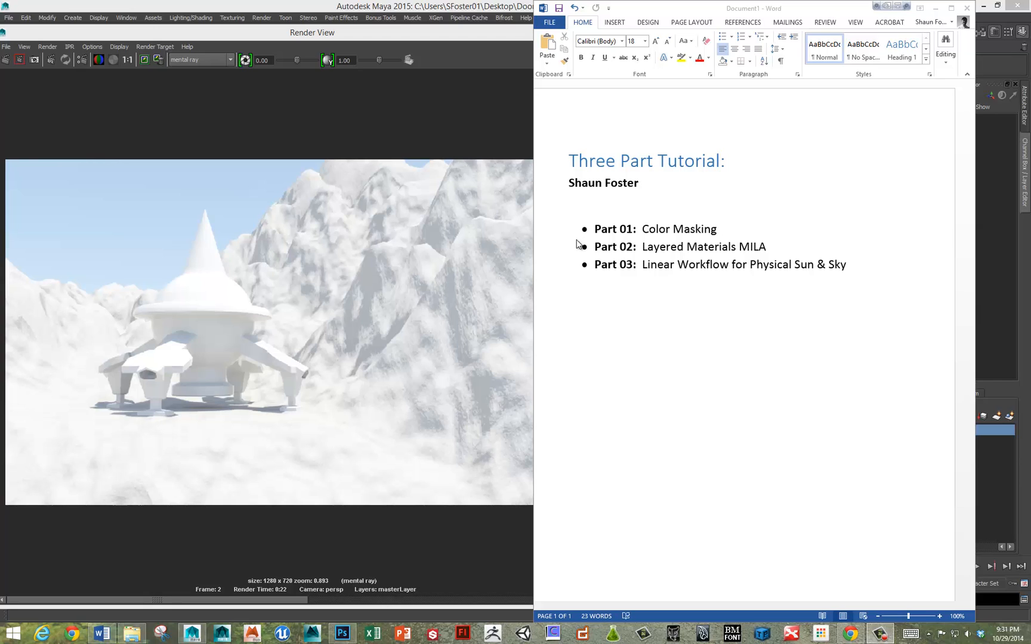
mouse_move(680, 257)
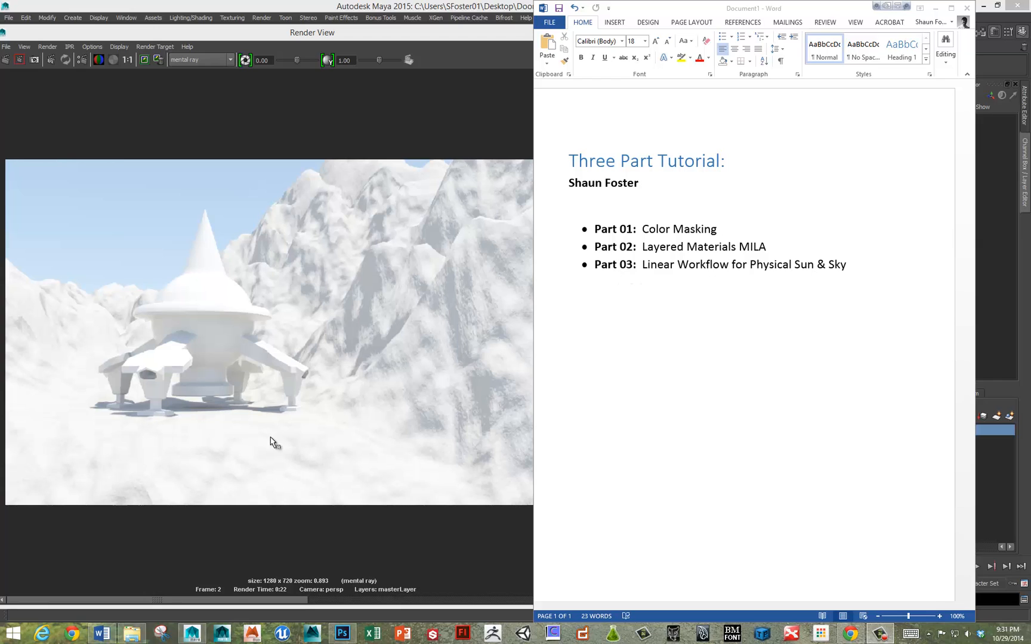
mouse_move(291, 447)
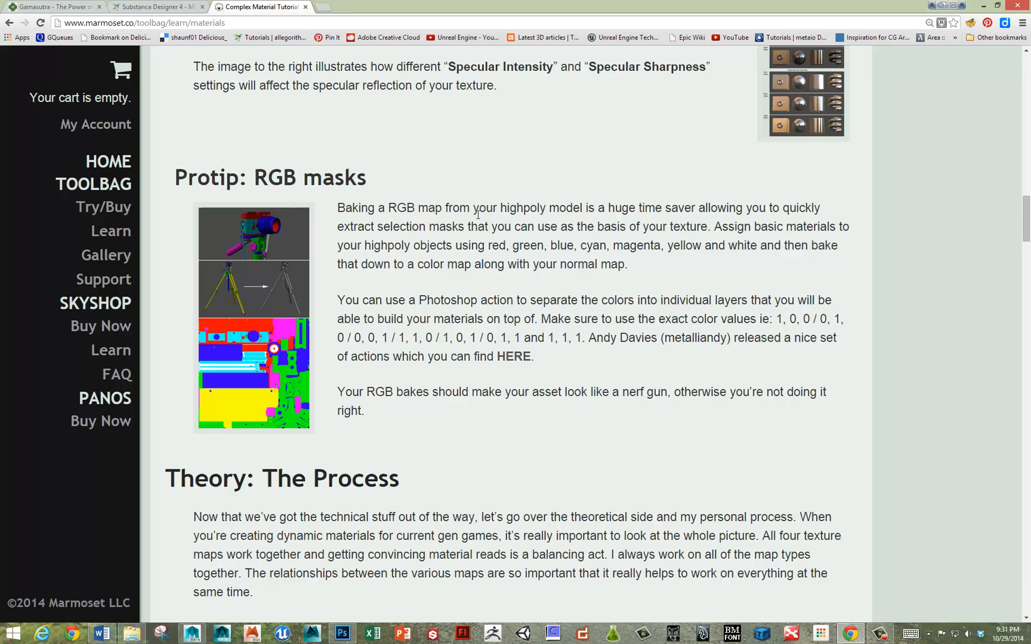
mouse_move(276, 262)
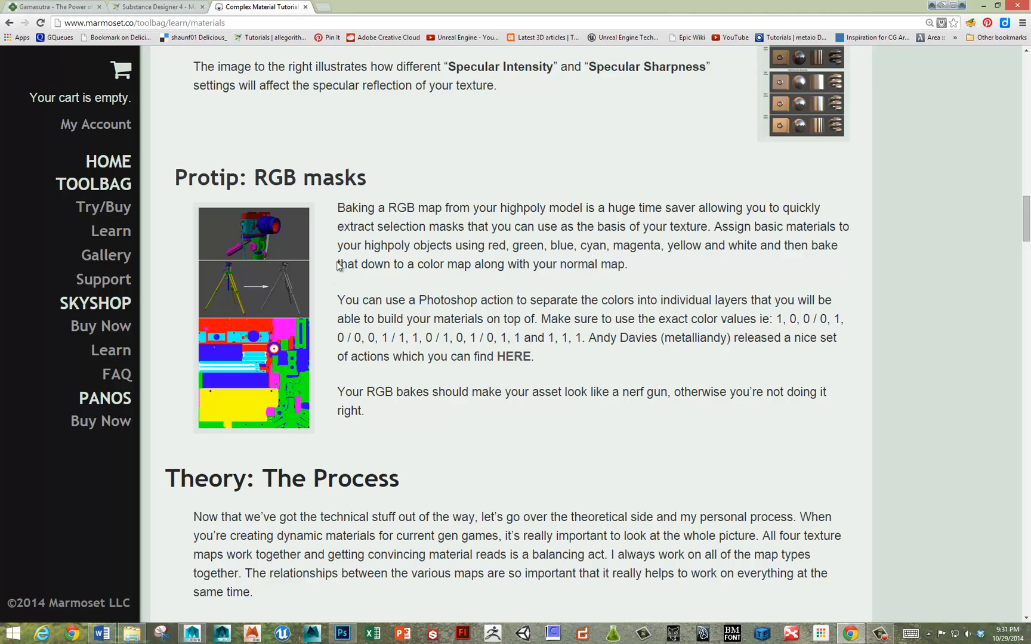
mouse_move(385, 296)
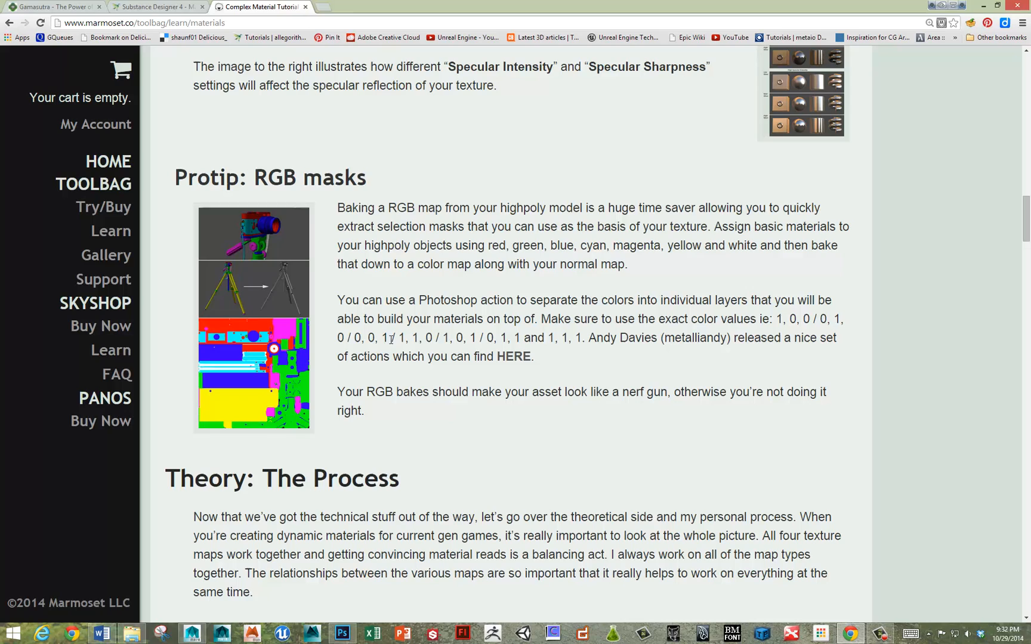
mouse_move(659, 329)
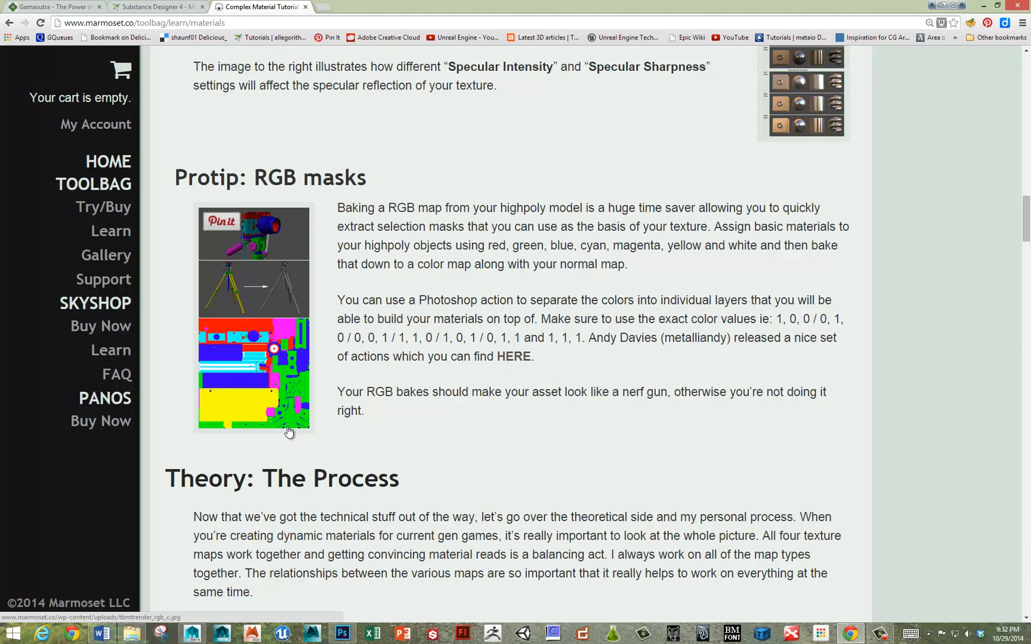
mouse_move(301, 391)
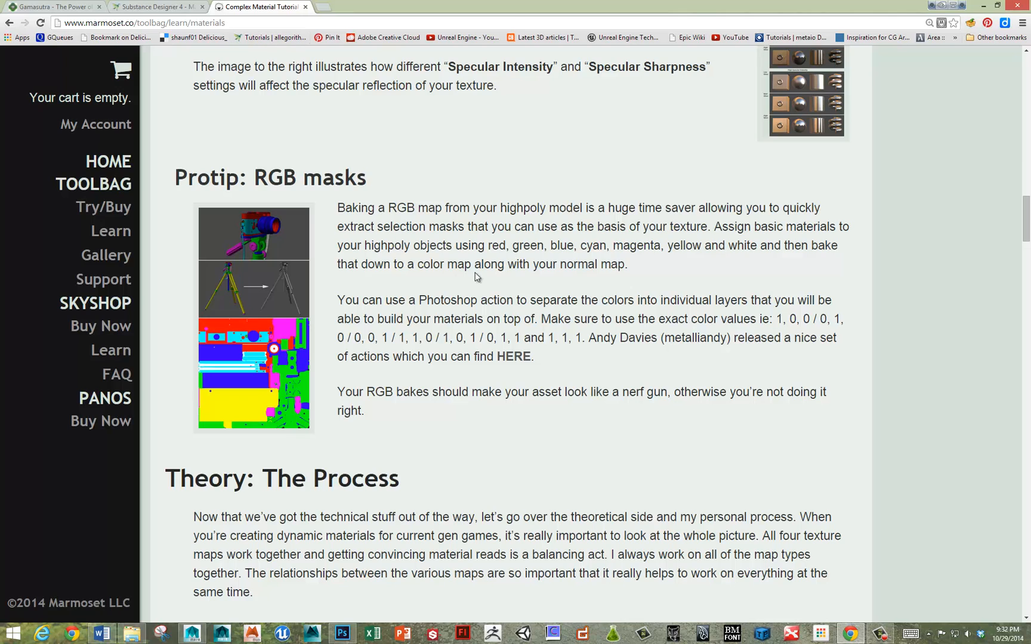
mouse_move(475, 292)
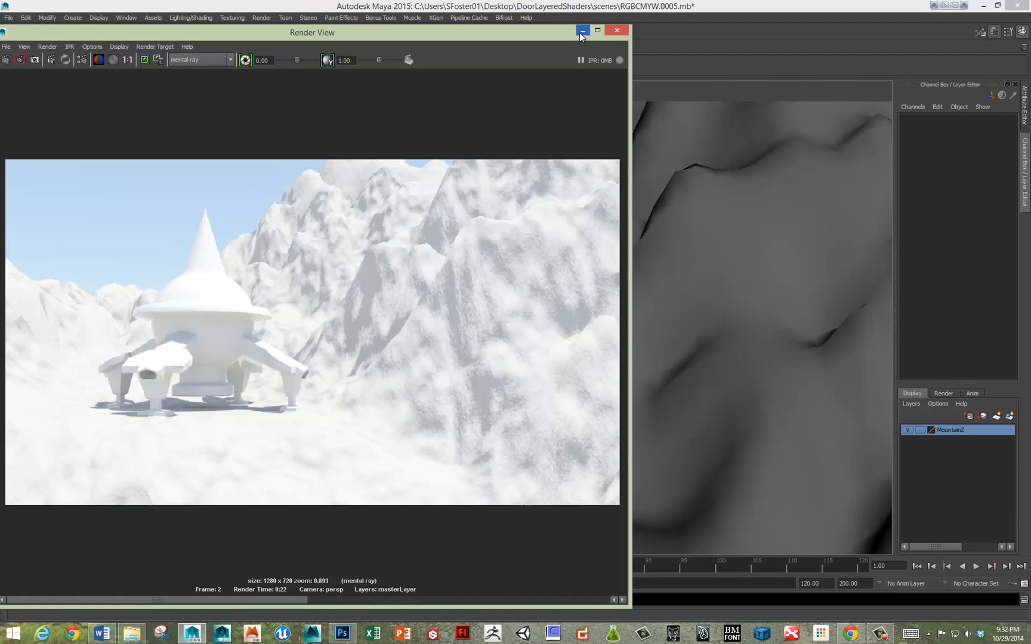
- Hide the Render View so the perspective viewport shows the spaceship with its body selected
click(616, 30)
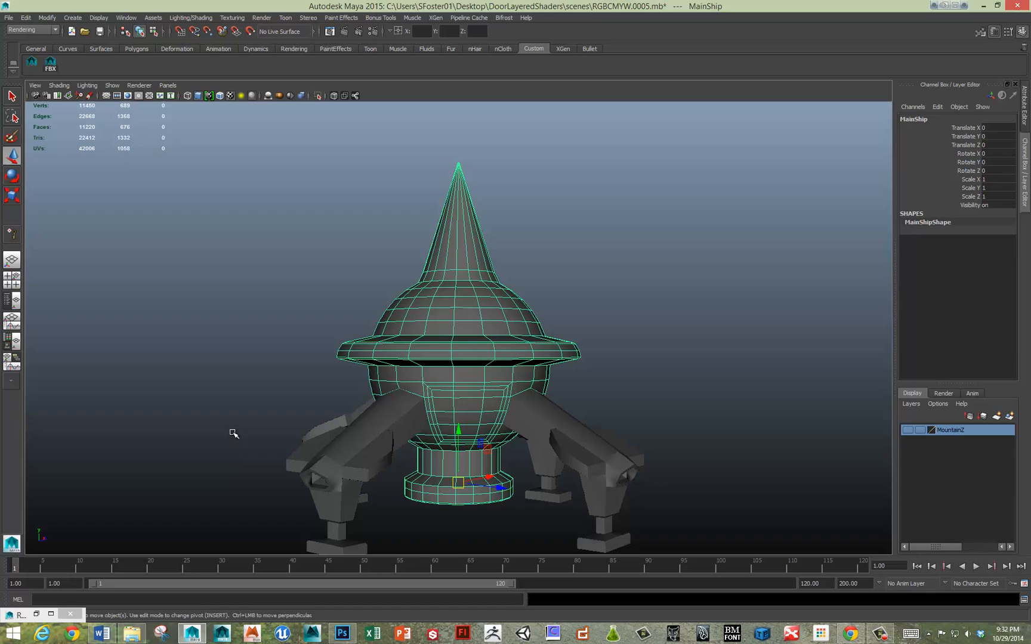
mouse_move(14, 402)
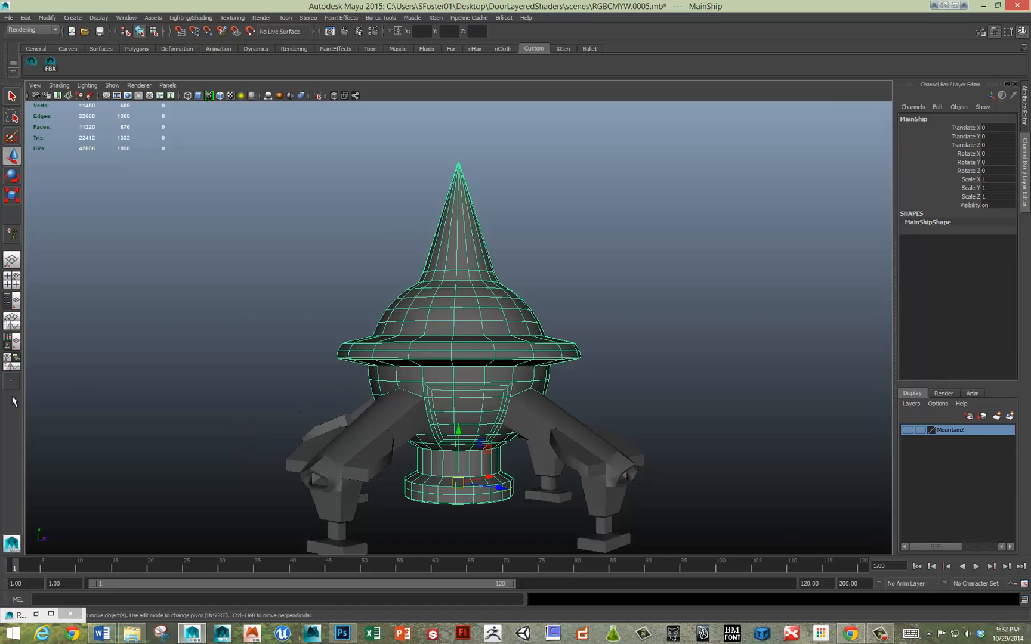
mouse_move(449, 336)
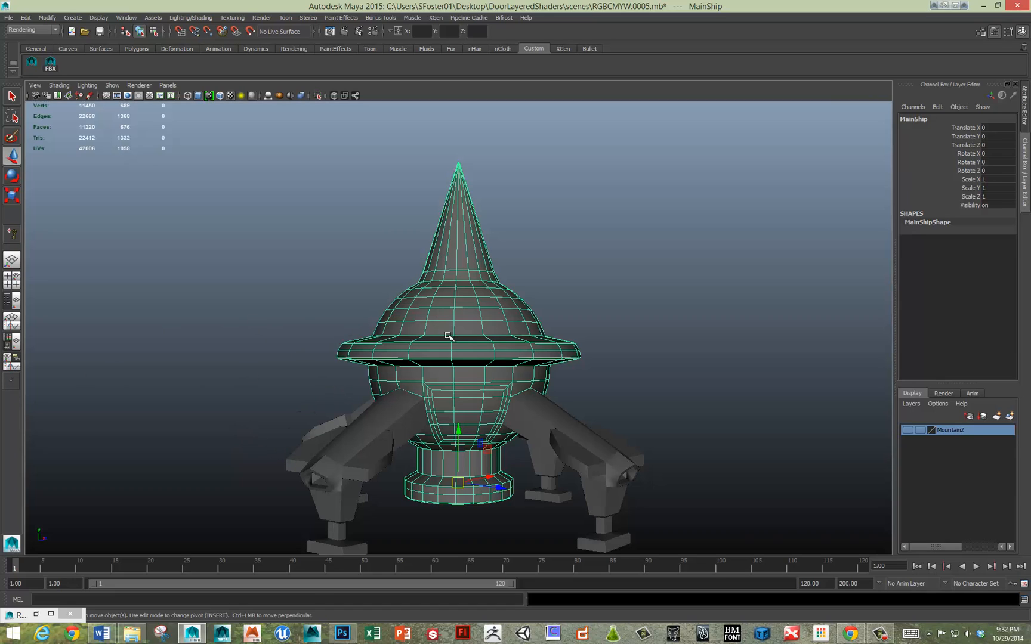
mouse_move(381, 254)
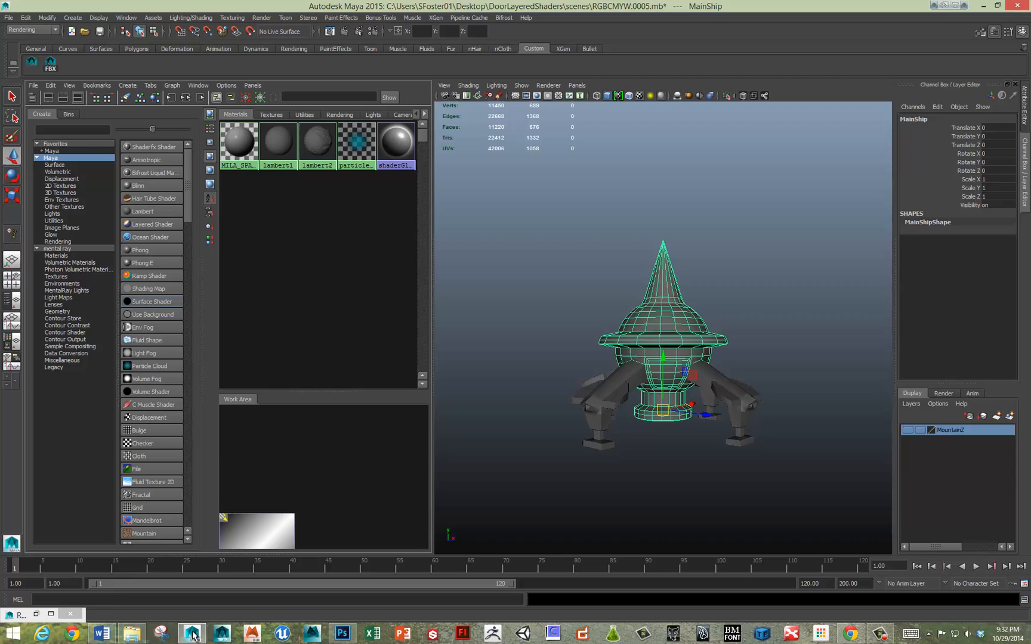
- Create new surface shaders in the Hypershade and name the first one RED
click(152, 301)
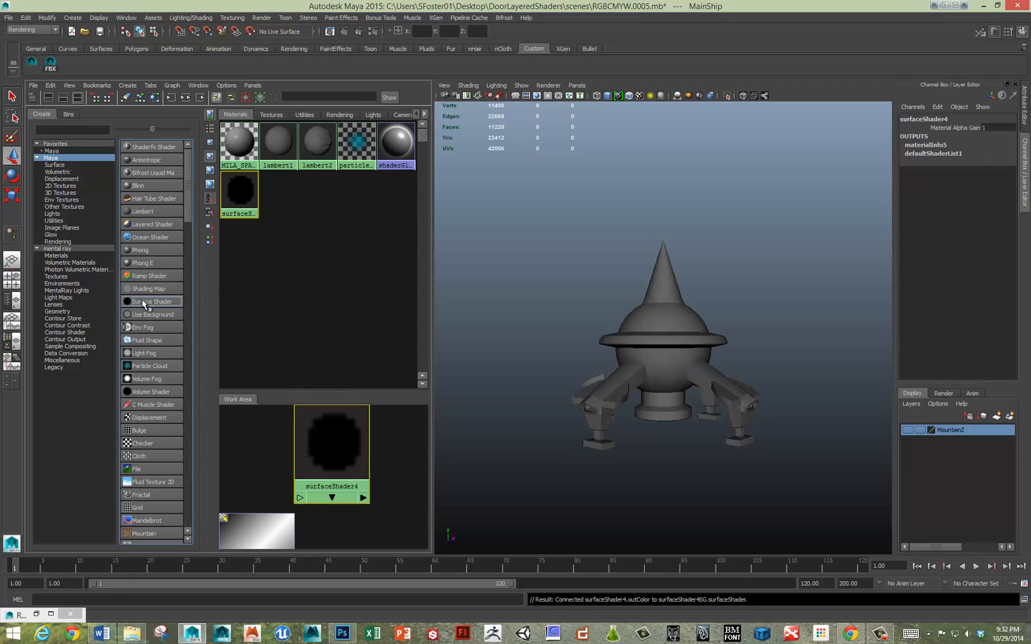
click(150, 301)
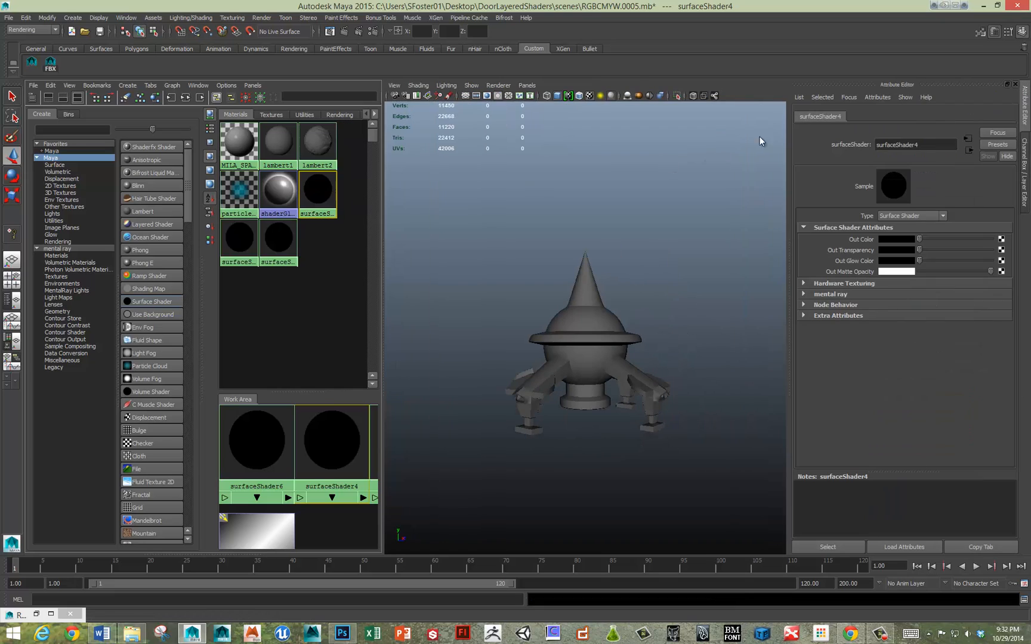
text(RED)
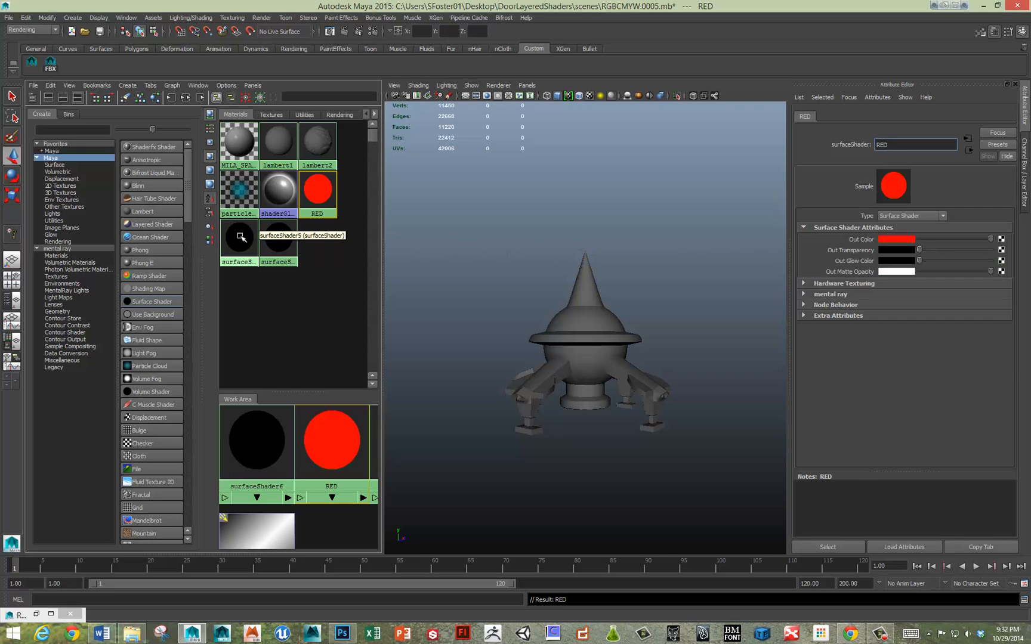
- Name the next shaders GREEN and BLUE, setting GREEN's Out Color to green
click(238, 239)
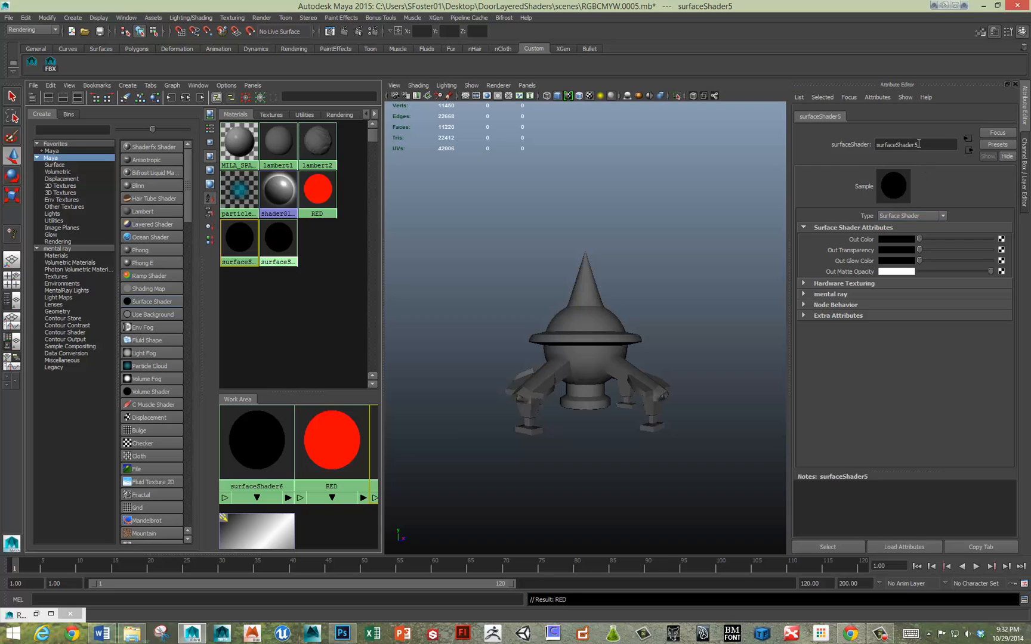
text(GREEN)
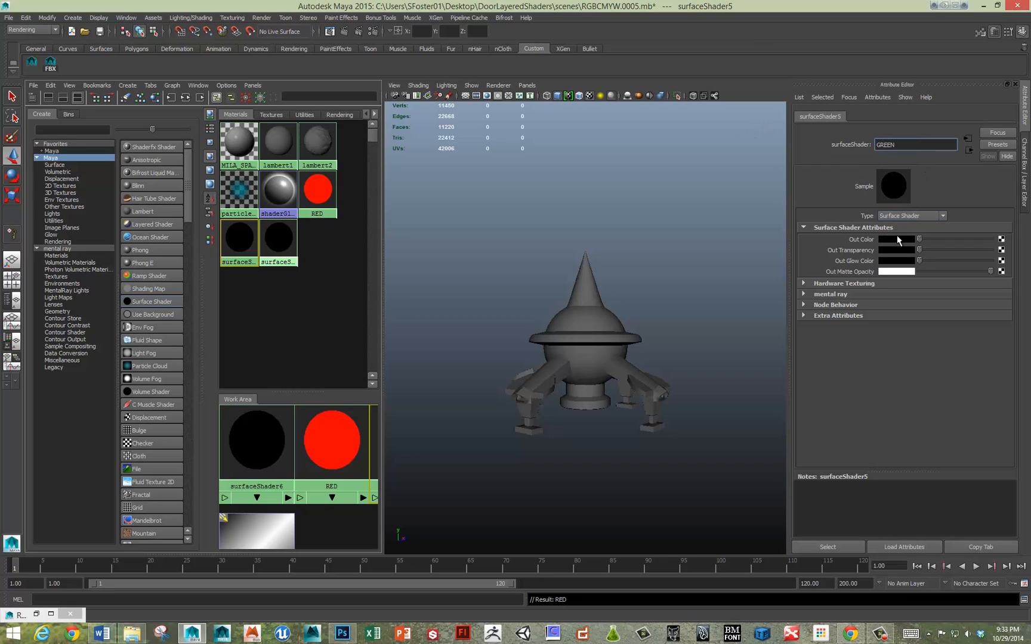
click(893, 239)
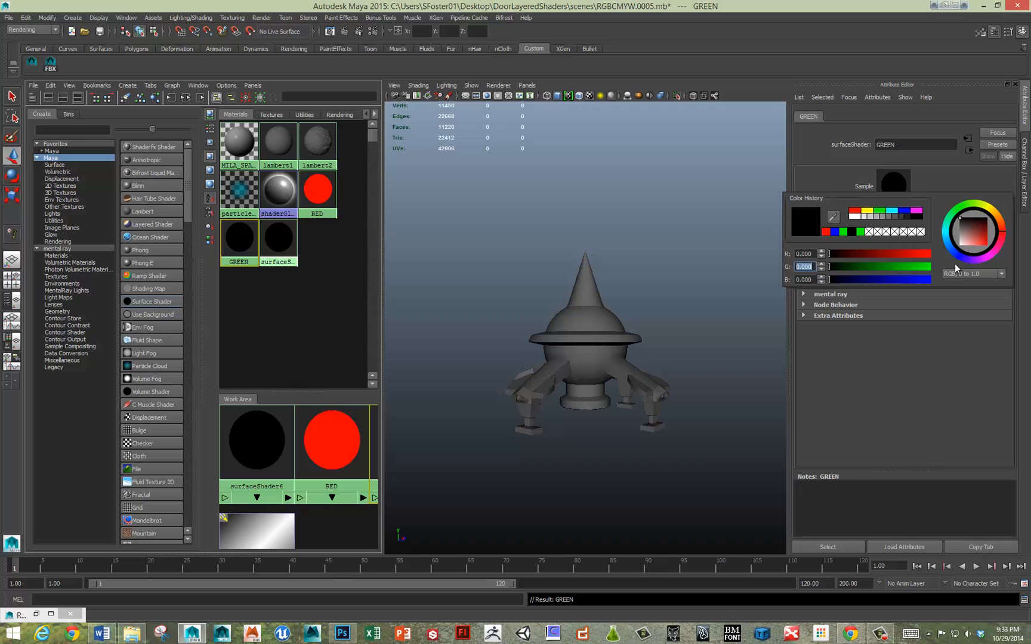
click(971, 273)
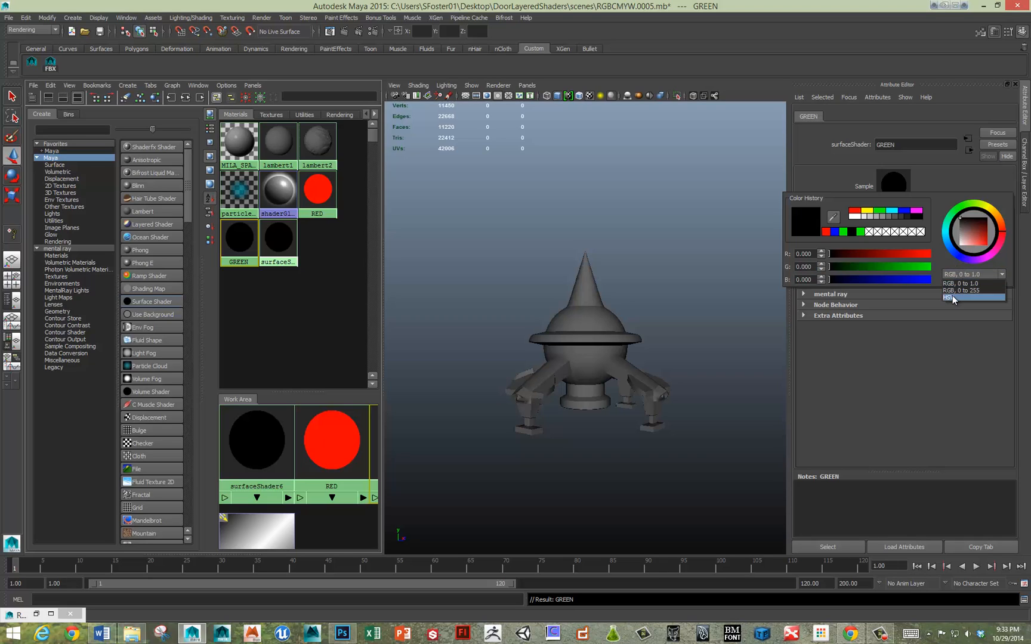
click(973, 274)
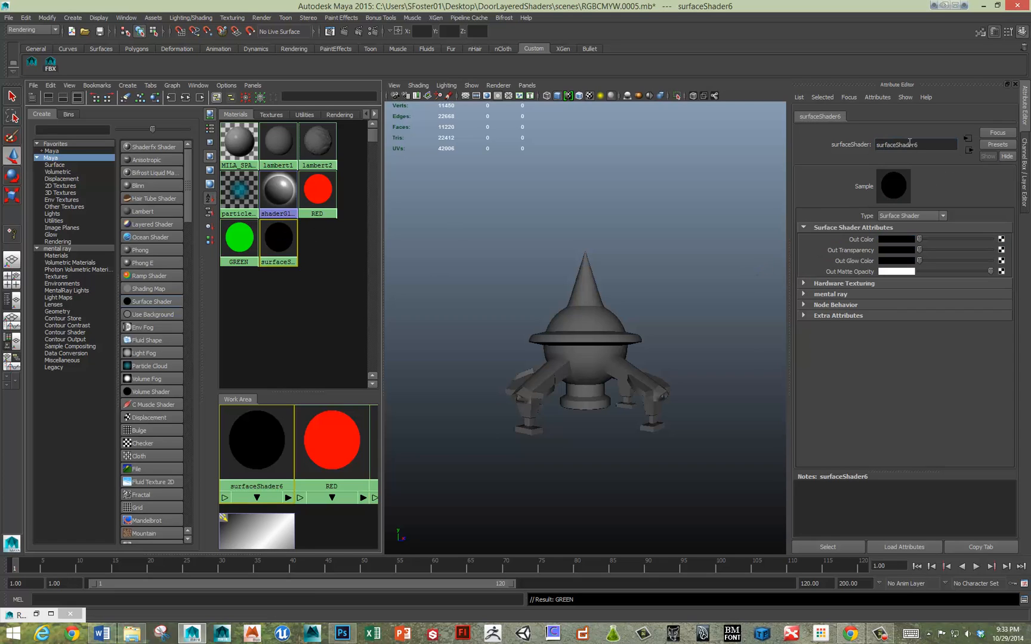
text(BLUE)
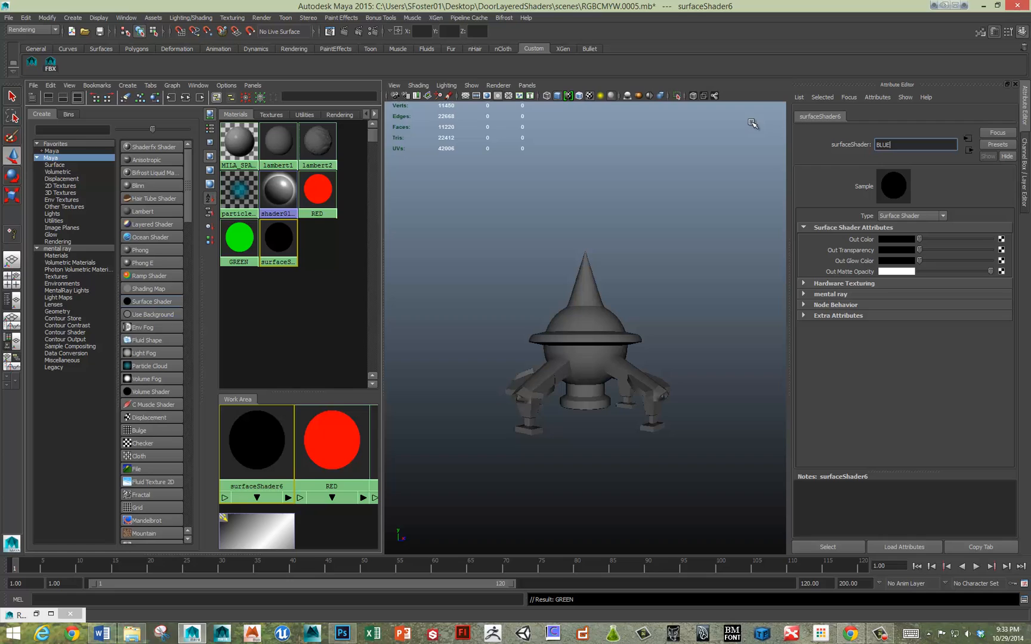
click(891, 239)
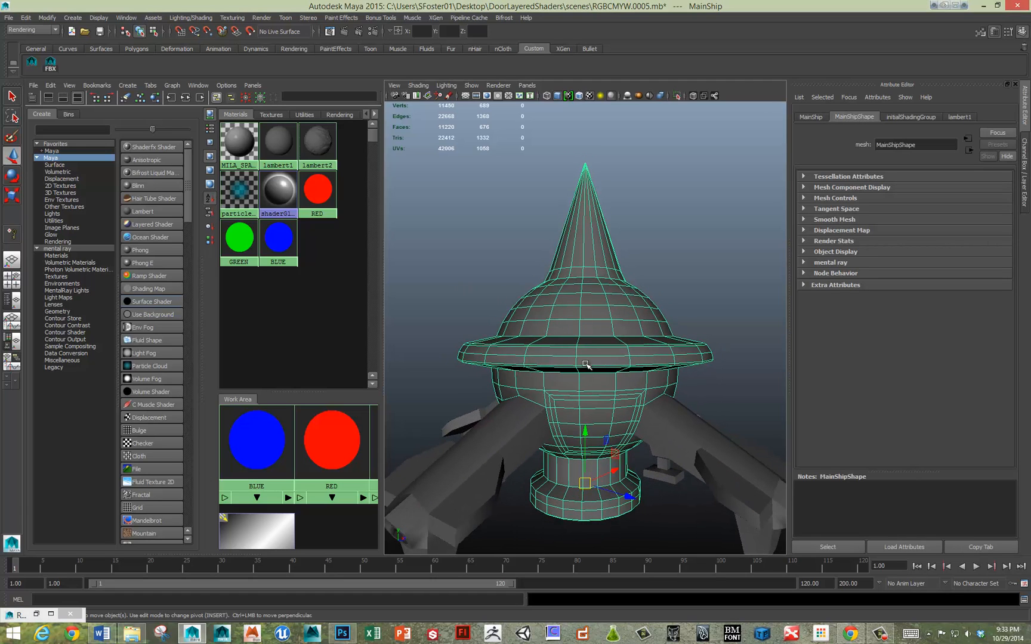
- Assign the RED, GREEN and BLUE shaders to the matching faces of the spaceship hull
click(584, 352)
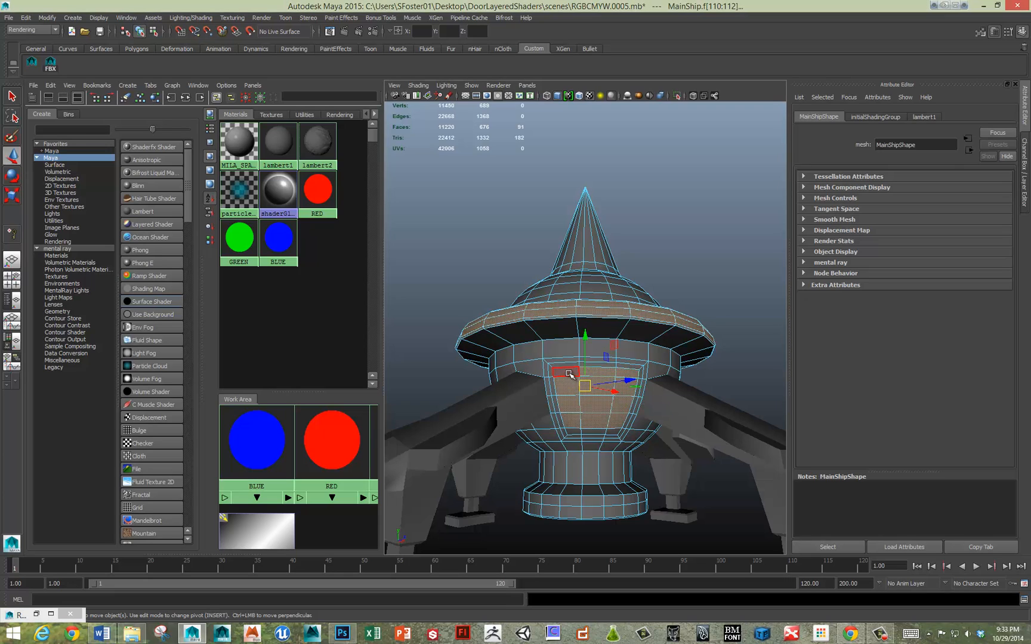
drag(562, 372, 595, 432)
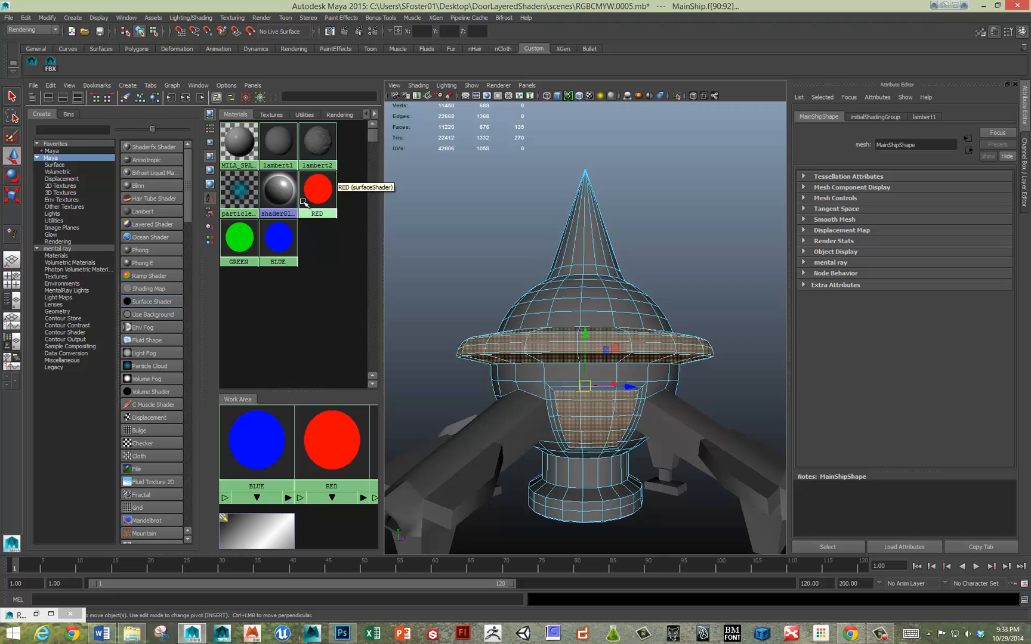
click(317, 190)
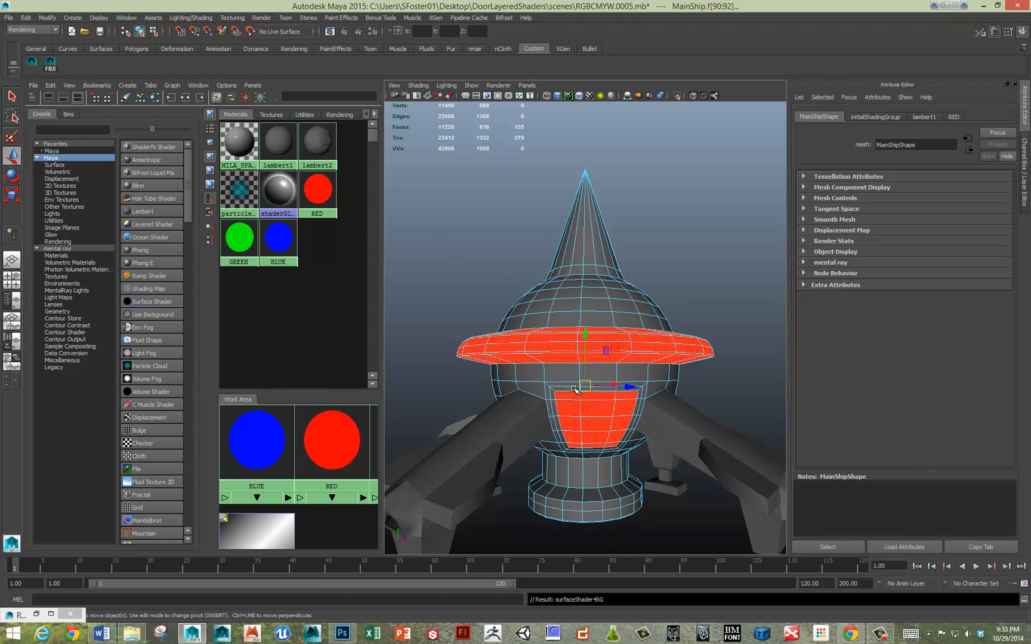
right_click(239, 237)
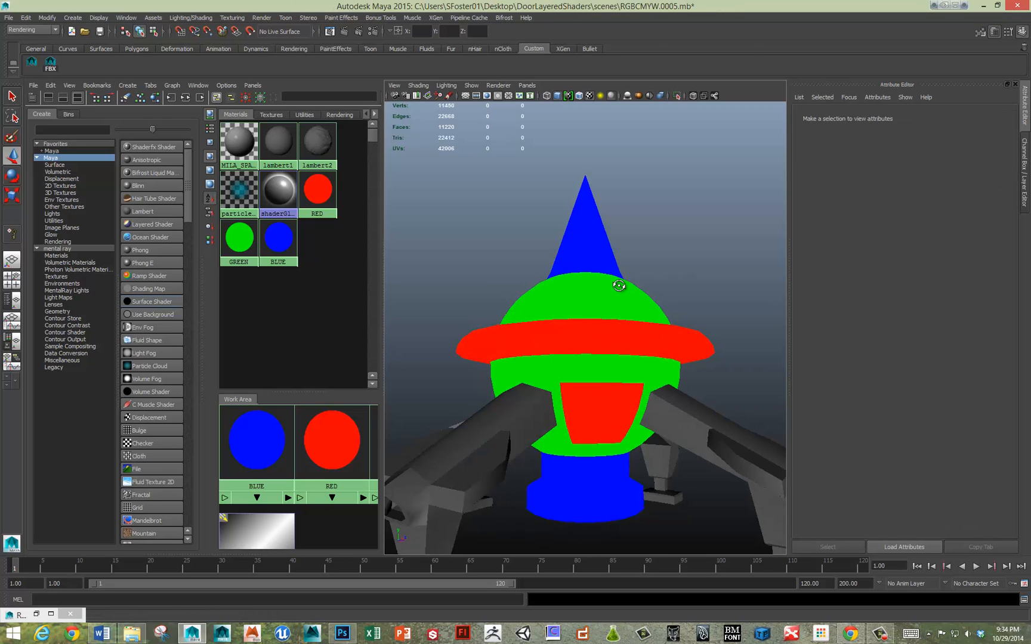
drag(618, 285, 583, 331)
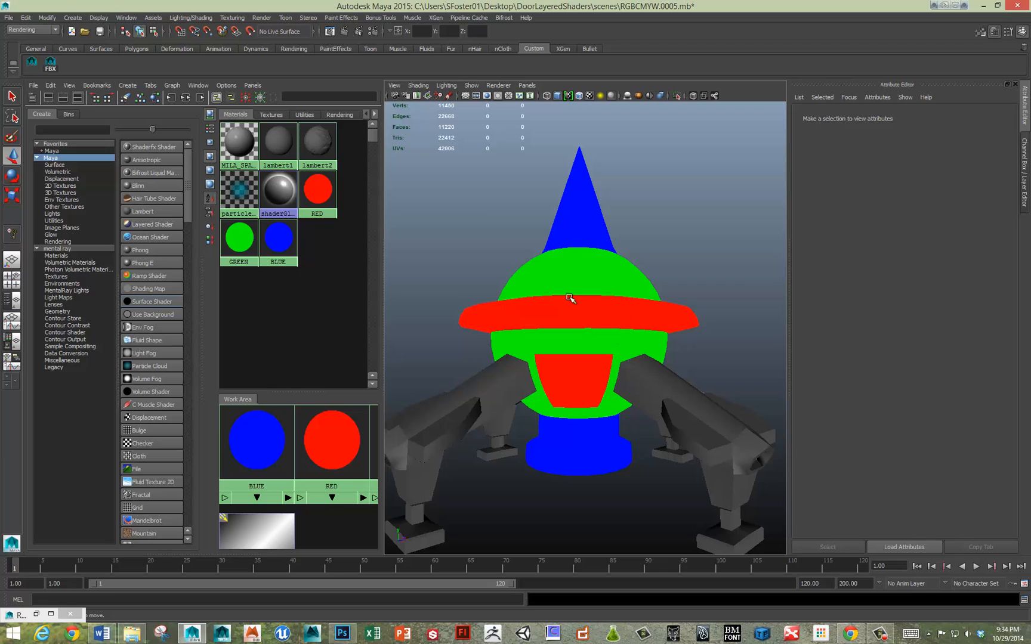
mouse_move(559, 314)
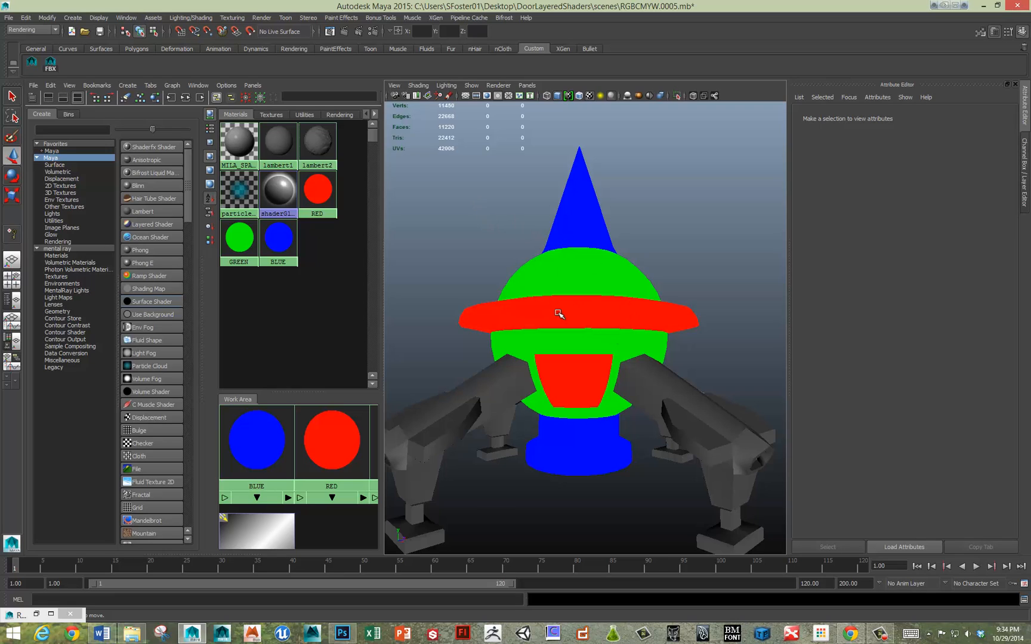
mouse_move(524, 301)
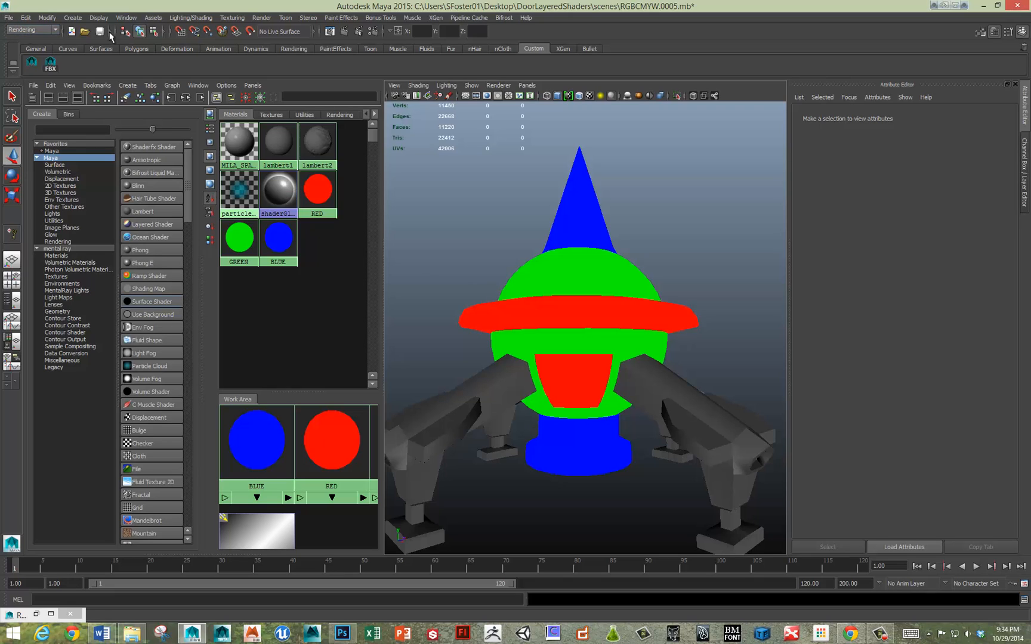
- Assign a new texture bake set to the spaceship via Lighting/Shading
click(190, 18)
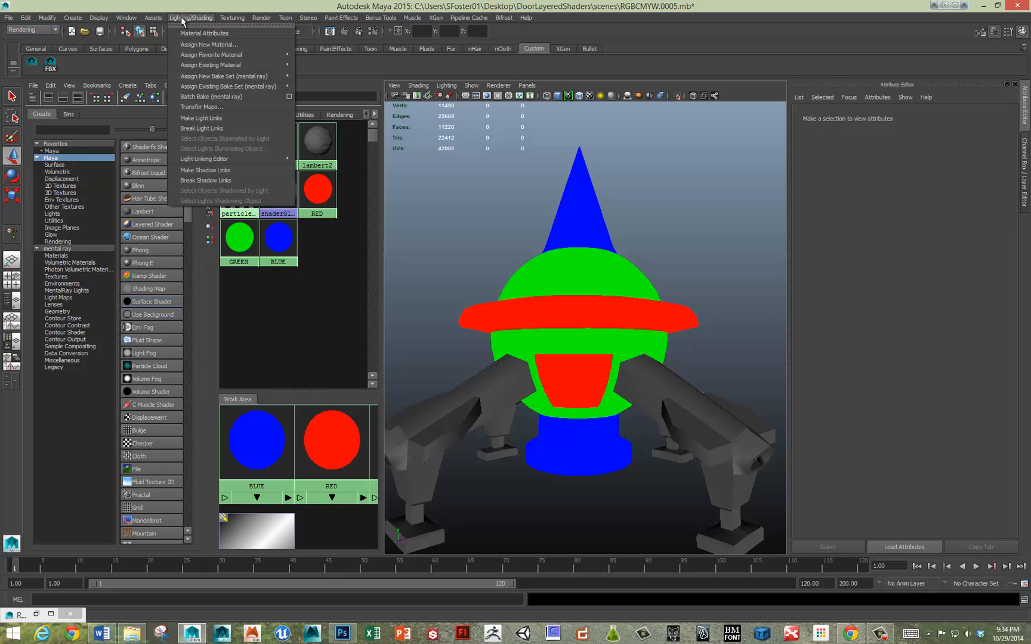
mouse_move(227, 75)
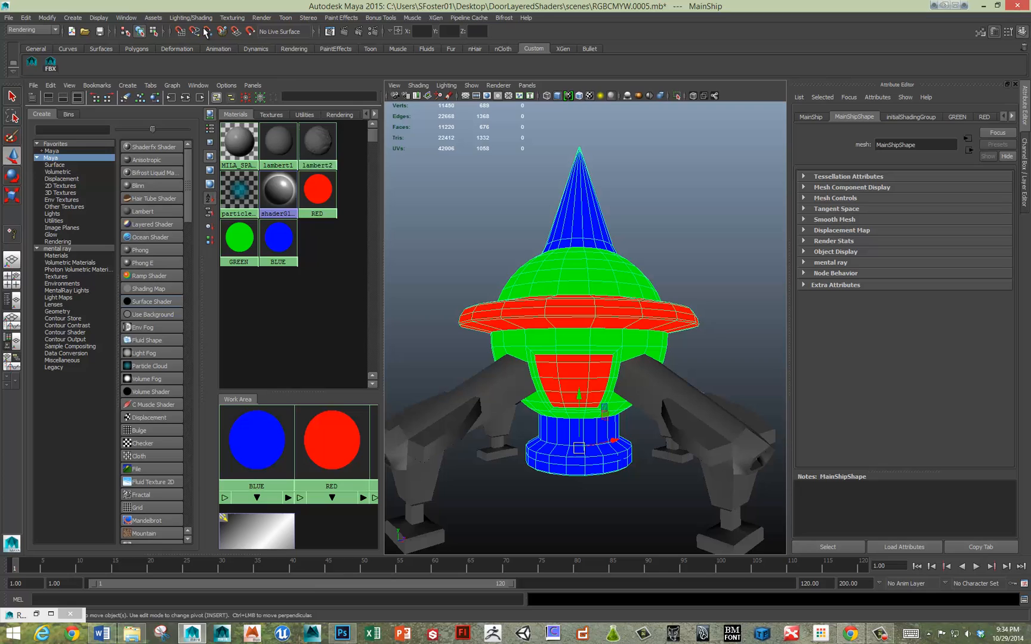
click(190, 17)
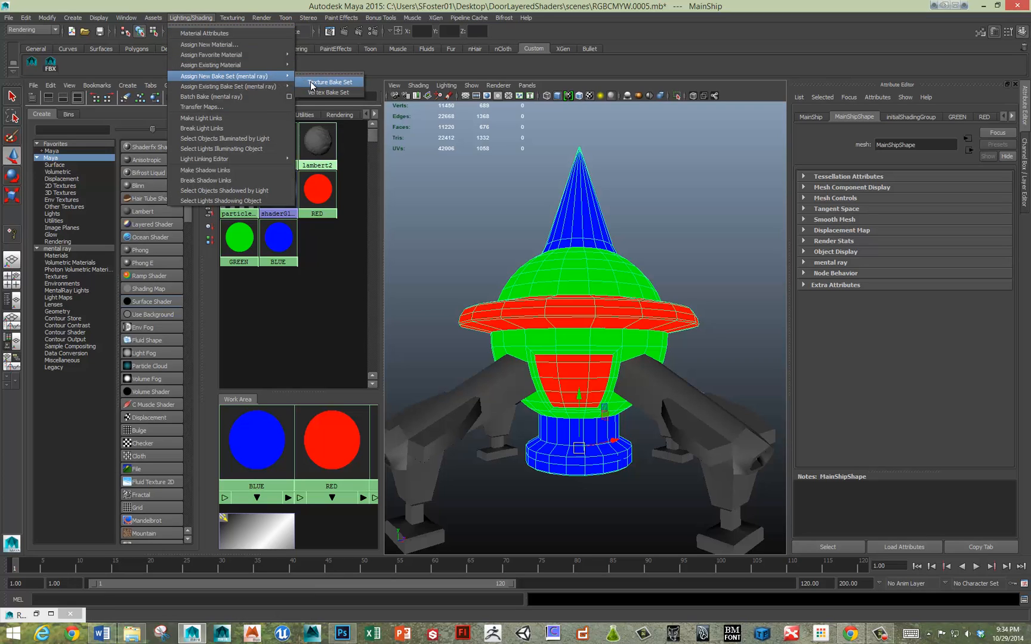
click(329, 82)
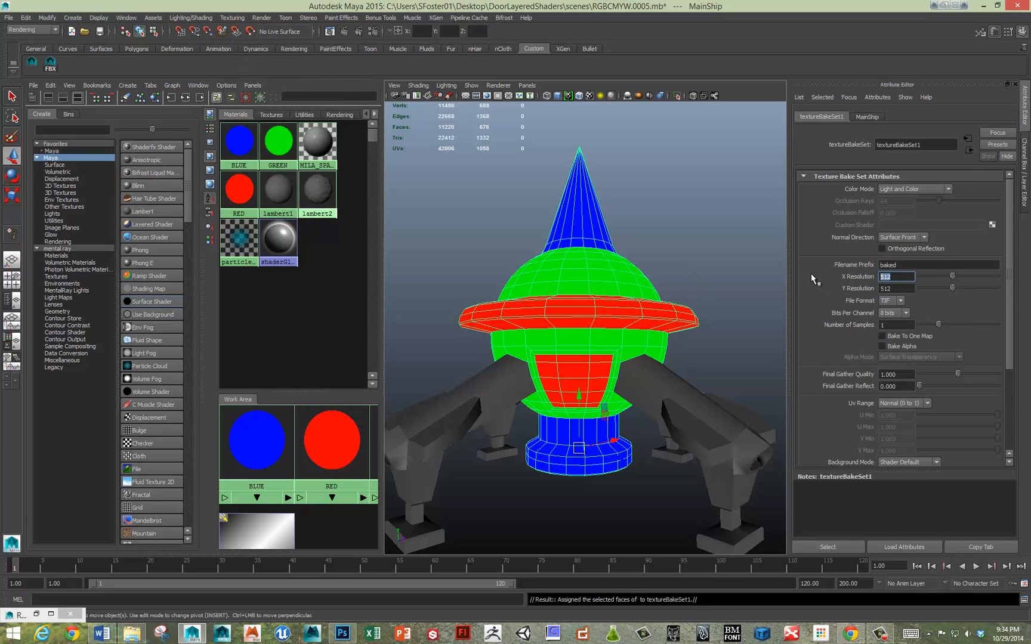
- Set the bake set to 1024 resolution, Bake To One Map, TIF format and a 'baked' filename prefix
text(1023)
click(896, 287)
text(1024)
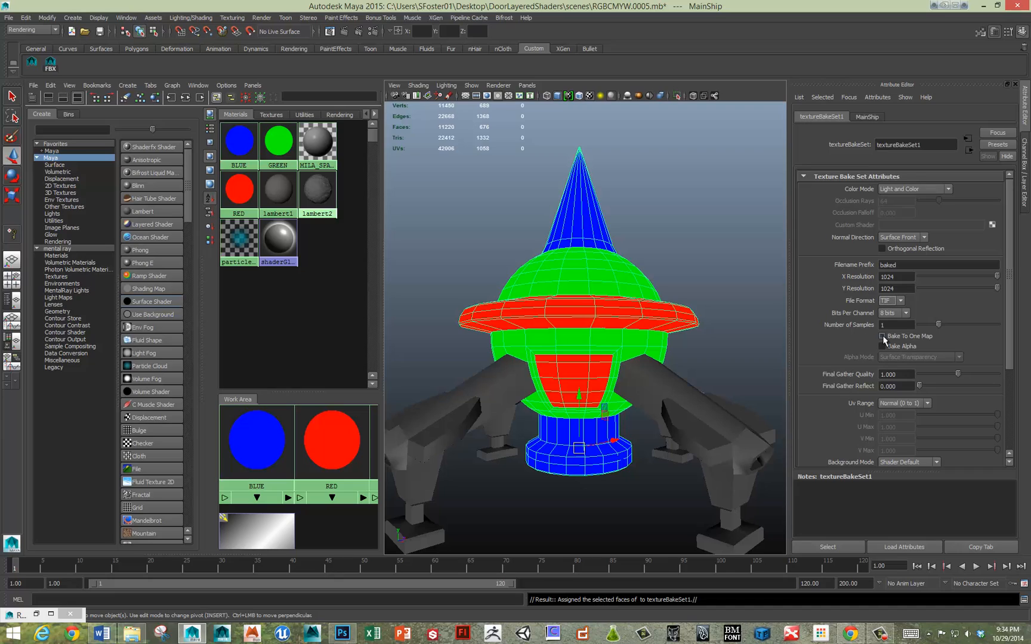
click(882, 337)
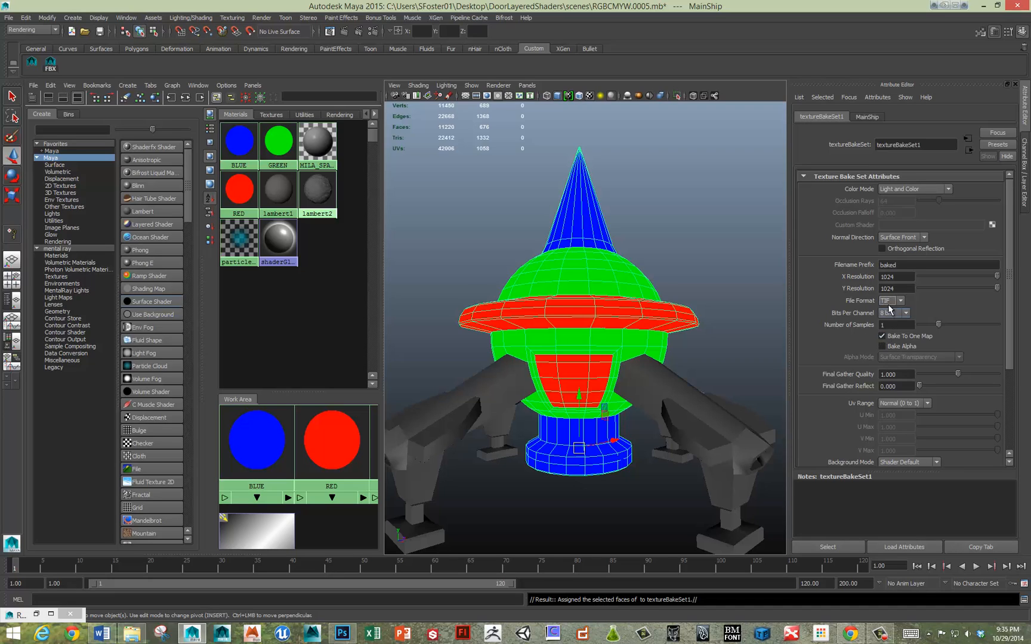
click(936, 265)
text(_RG)
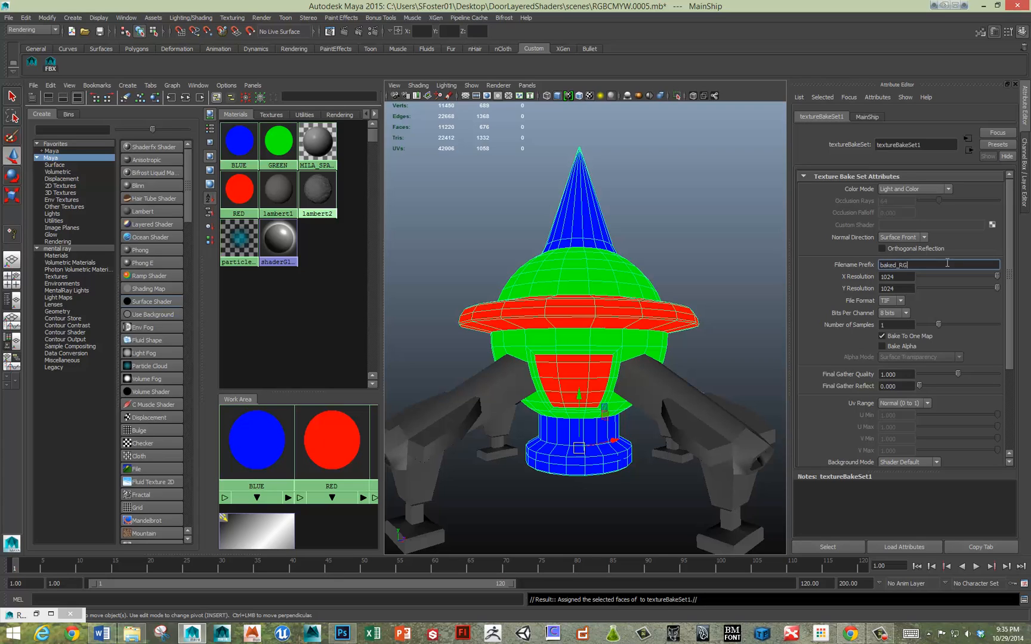
click(853, 117)
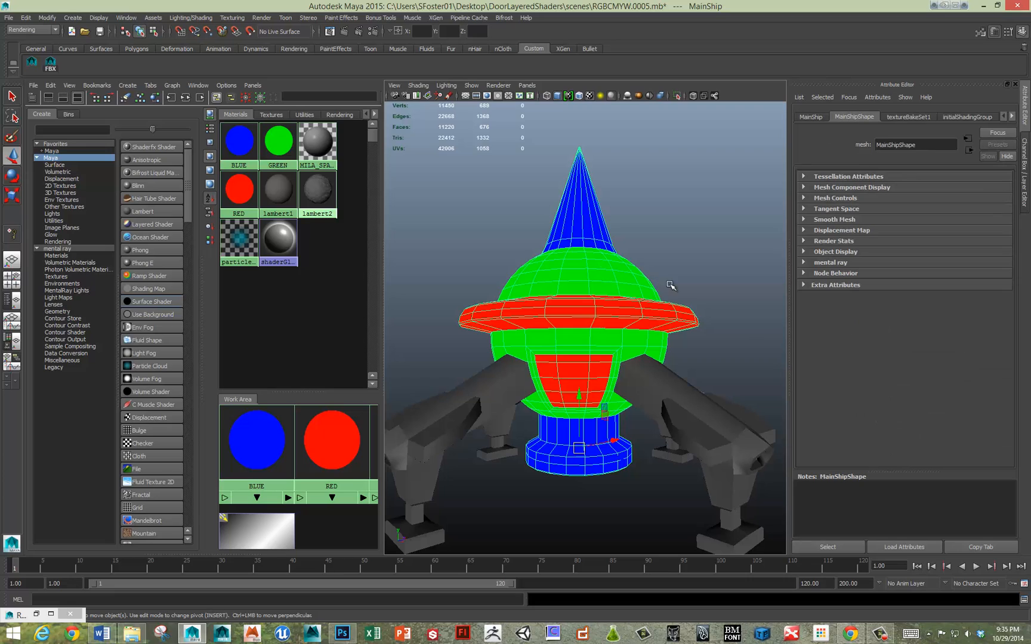
- Batch bake the ship's RGB mask with mental ray and inspect the baked lambert3 texture on the hull
click(190, 18)
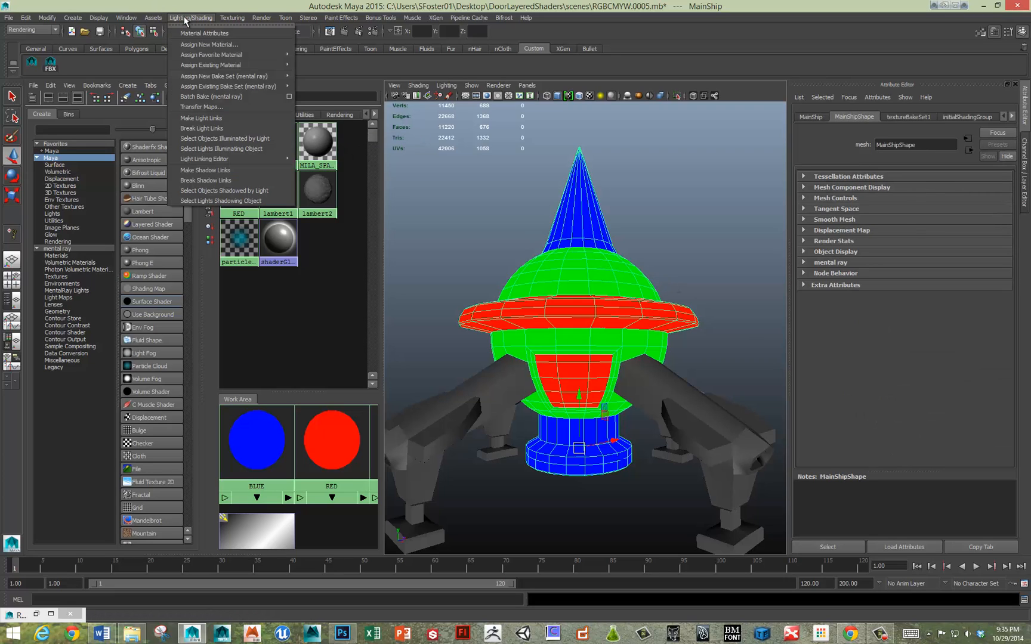
mouse_move(227, 86)
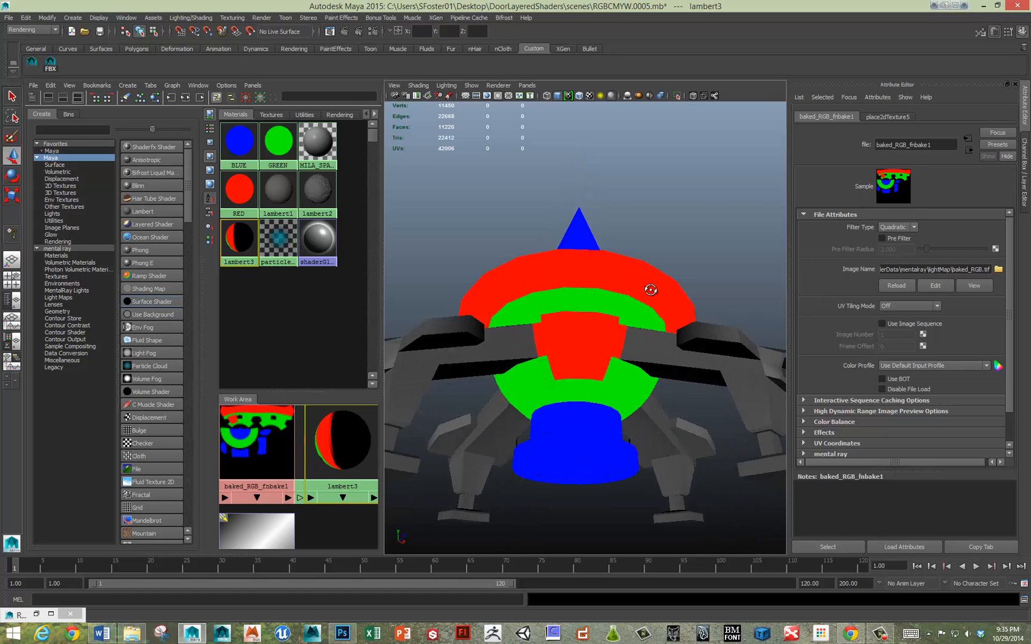
drag(649, 290, 637, 325)
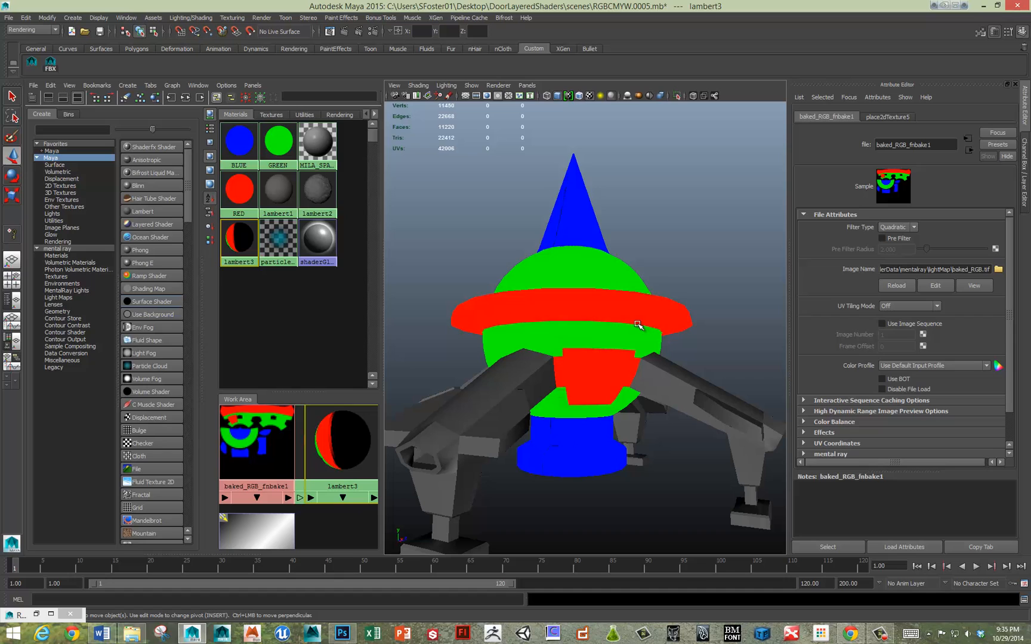
mouse_move(624, 269)
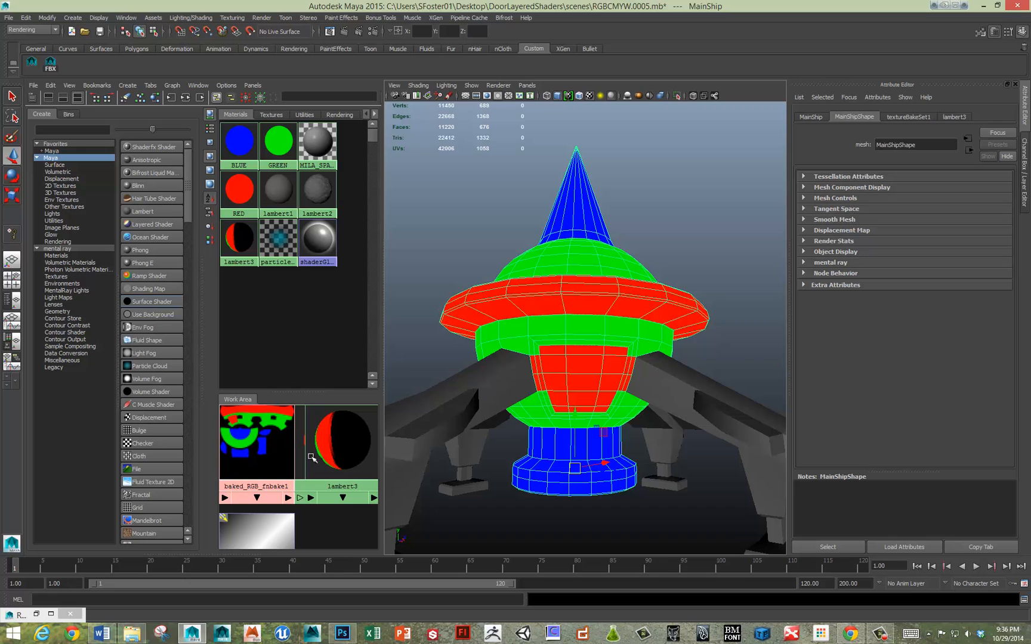
click(340, 634)
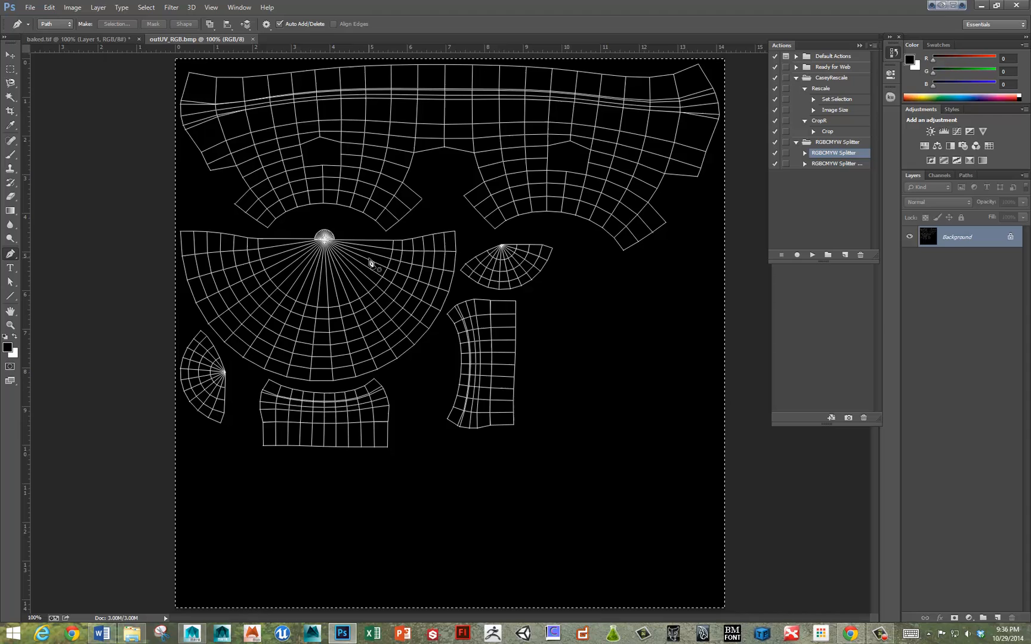
mouse_move(273, 289)
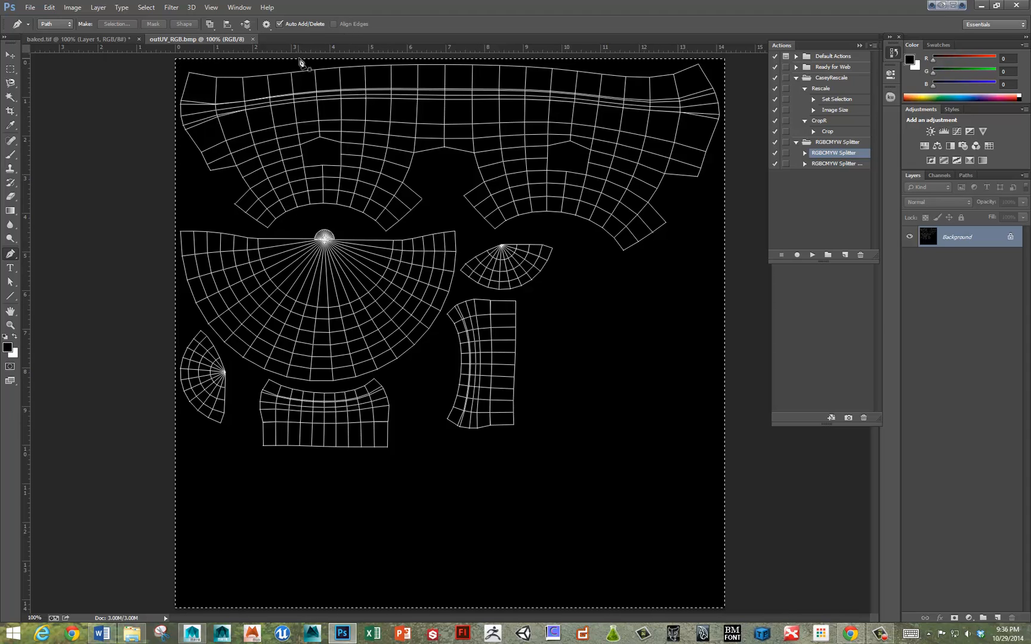
mouse_move(664, 92)
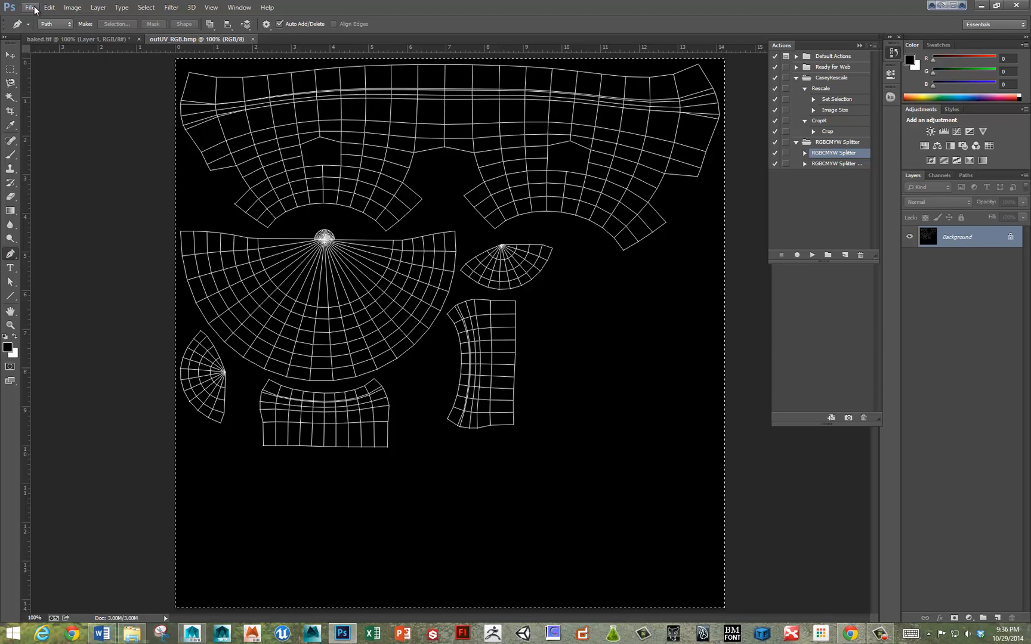
- Start Open As and browse to the lightMap folder holding the baked mask textures
click(30, 7)
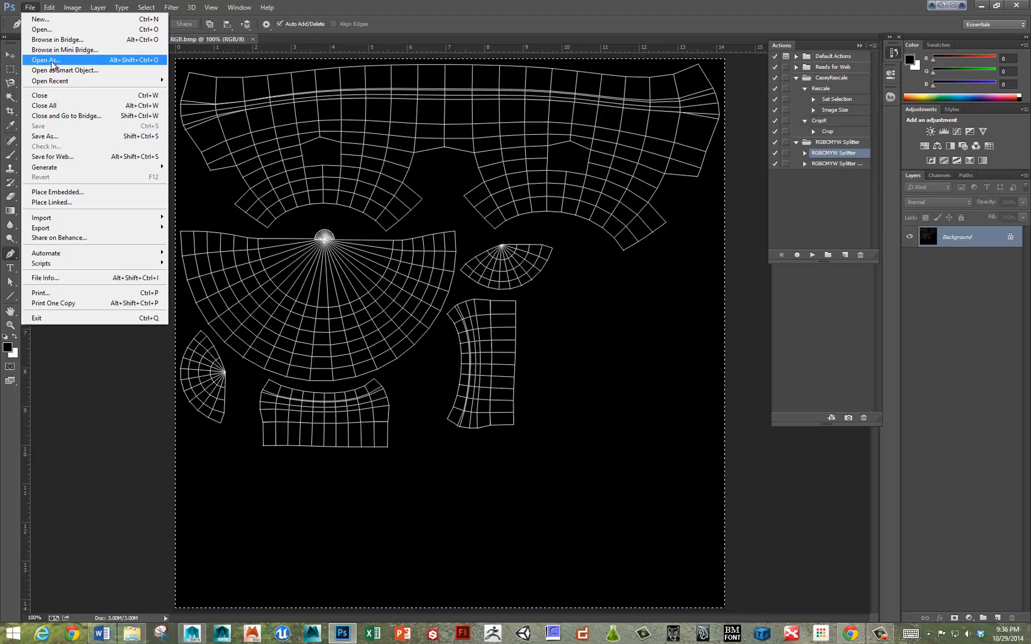
click(44, 60)
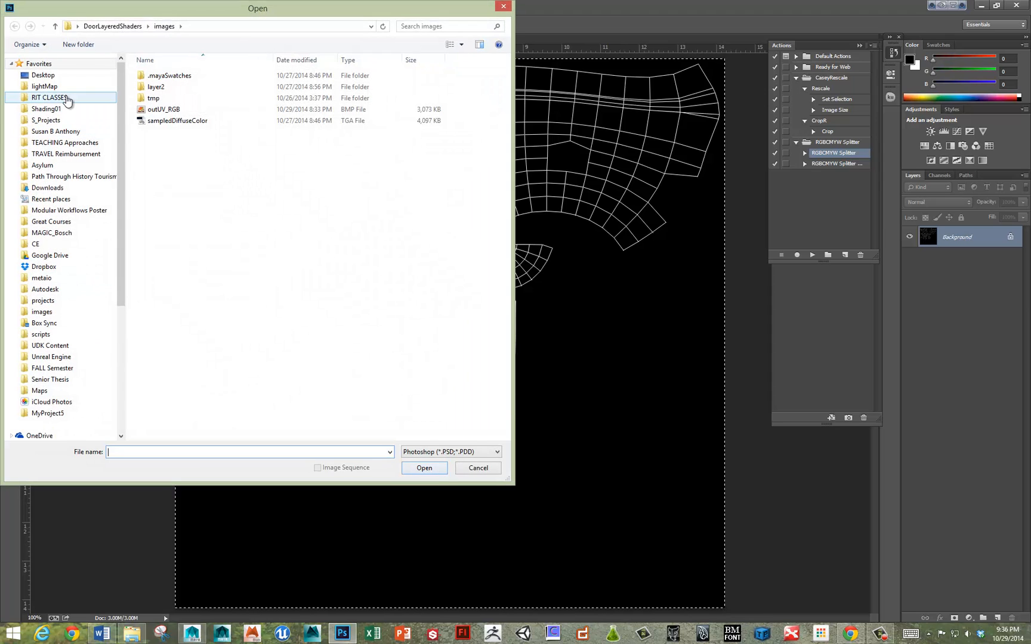
click(44, 86)
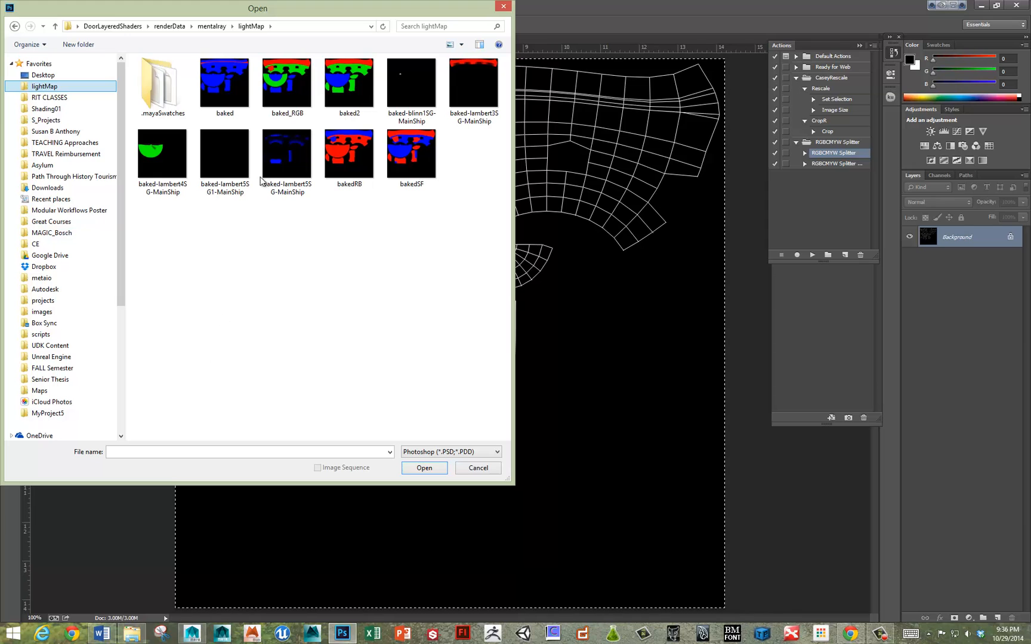
mouse_move(286, 79)
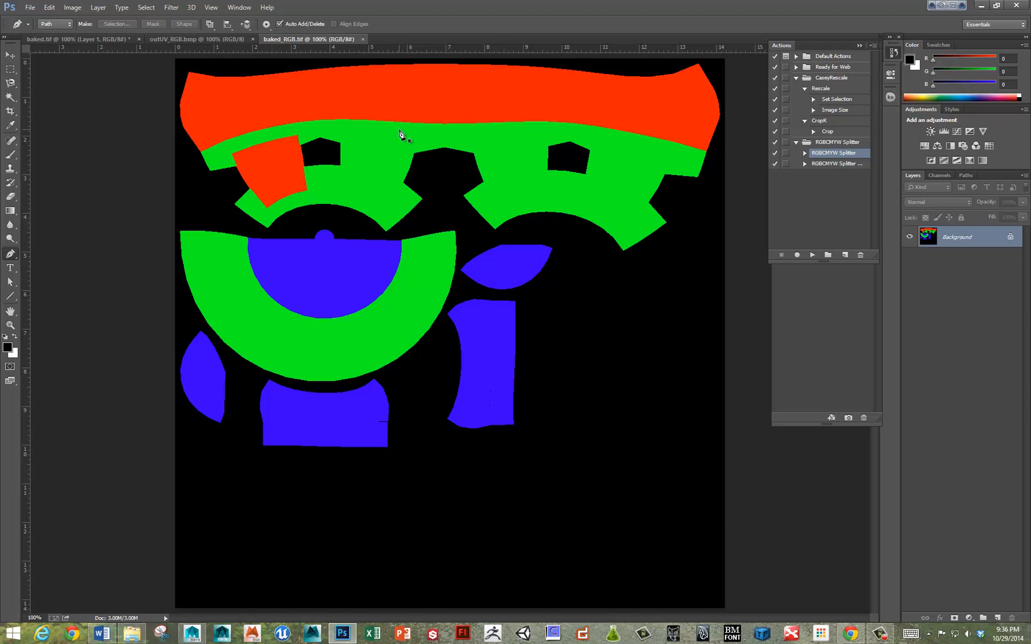
mouse_move(309, 171)
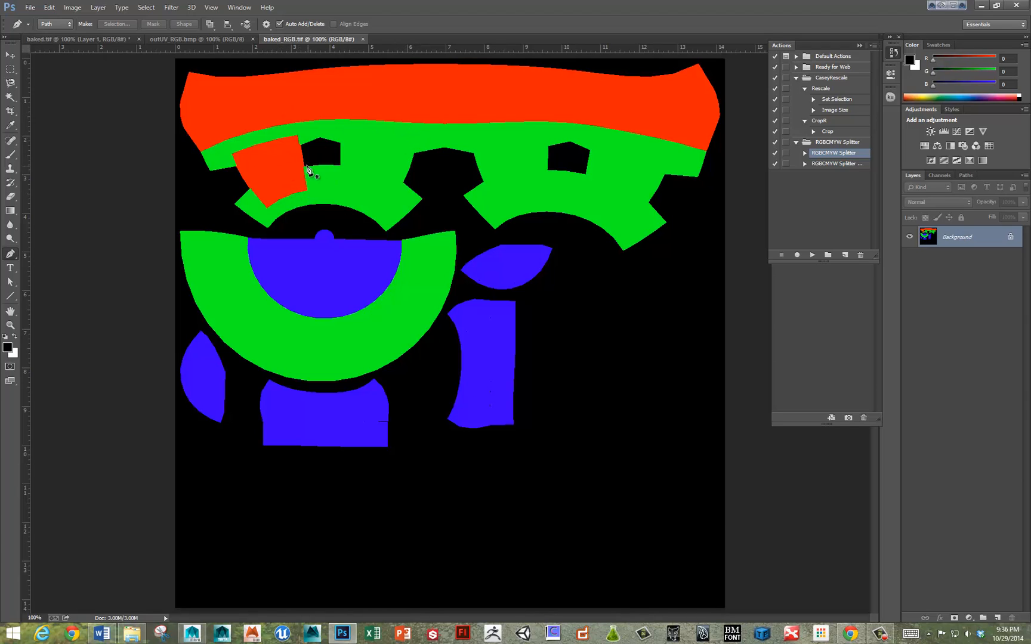
mouse_move(256, 183)
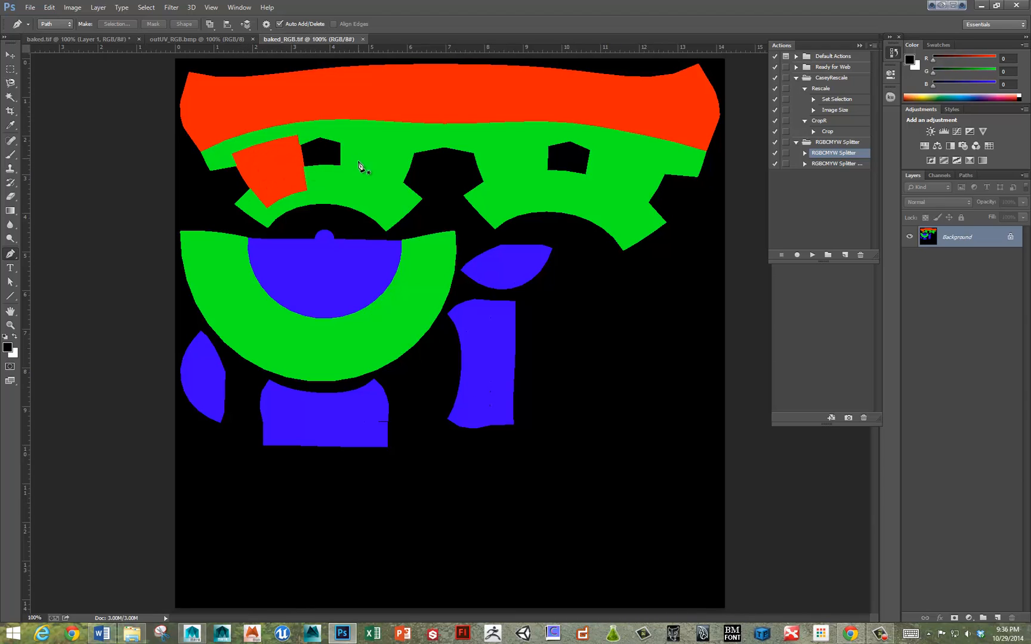
mouse_move(387, 267)
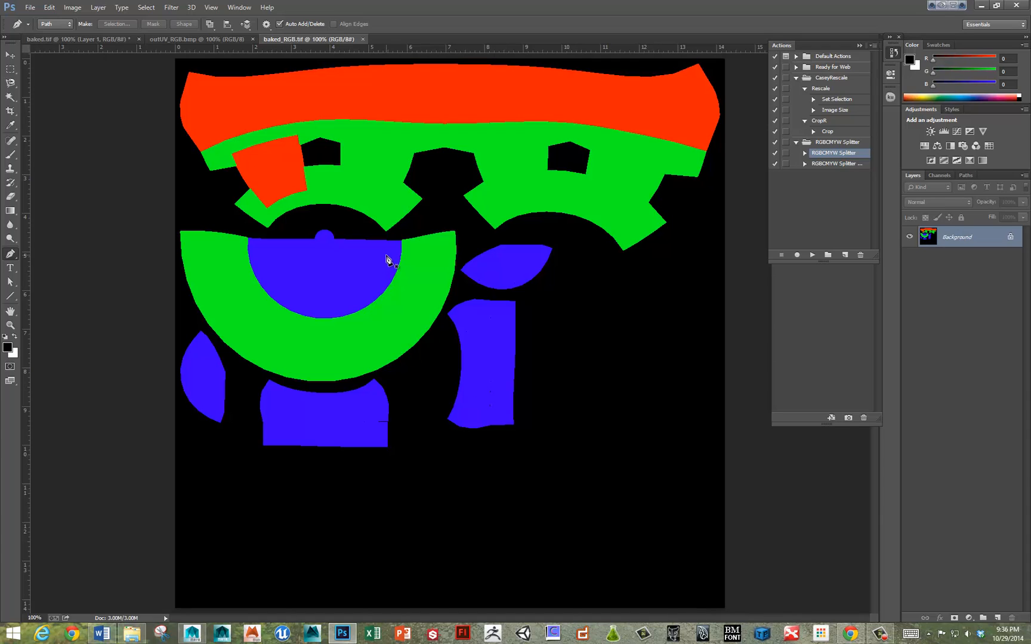
mouse_move(395, 365)
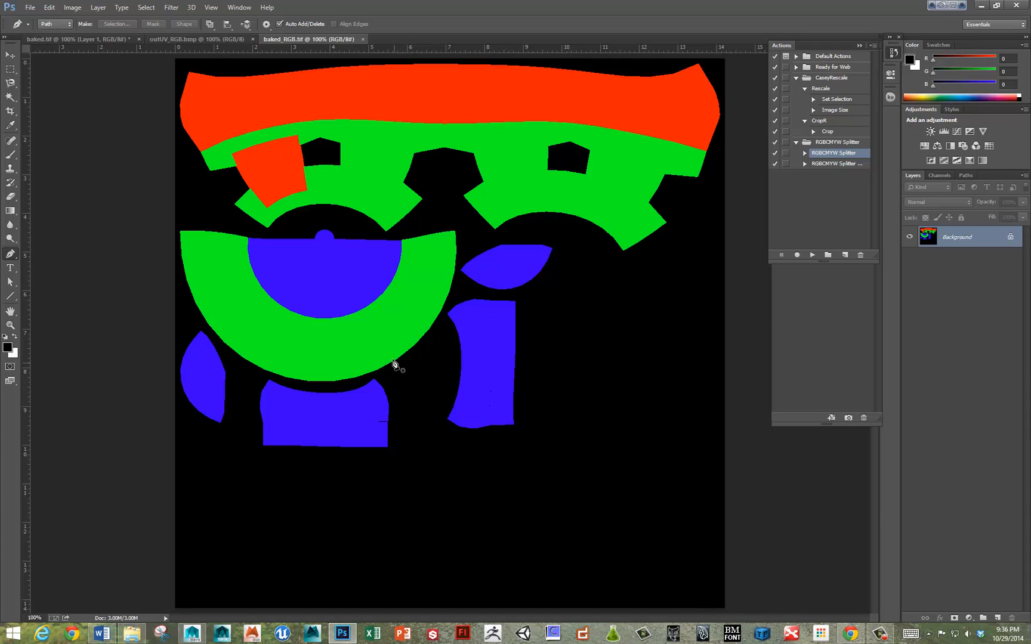
mouse_move(365, 394)
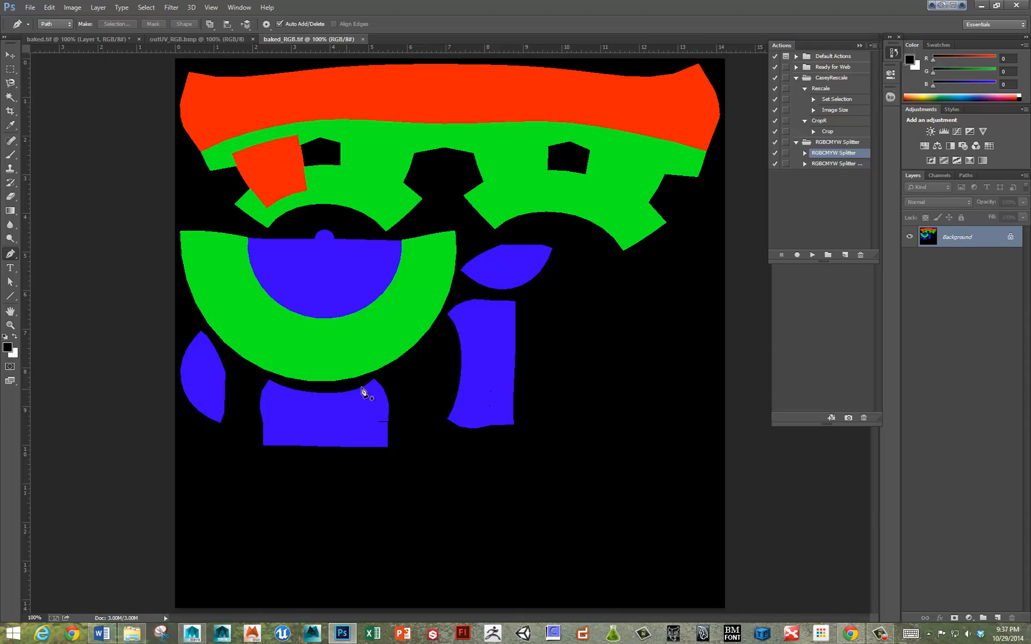
mouse_move(364, 119)
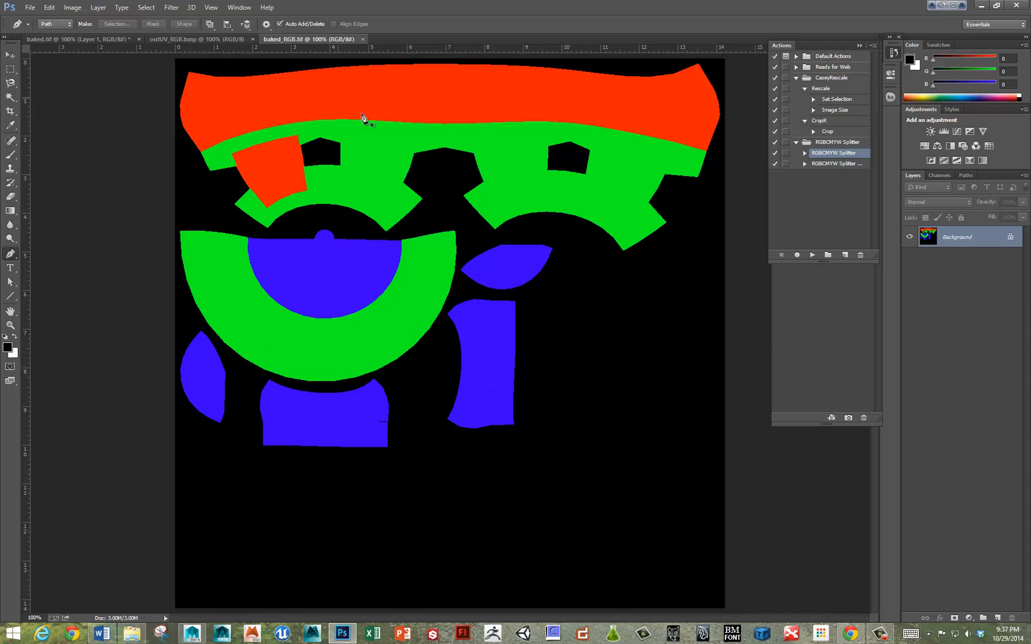
mouse_move(761, 302)
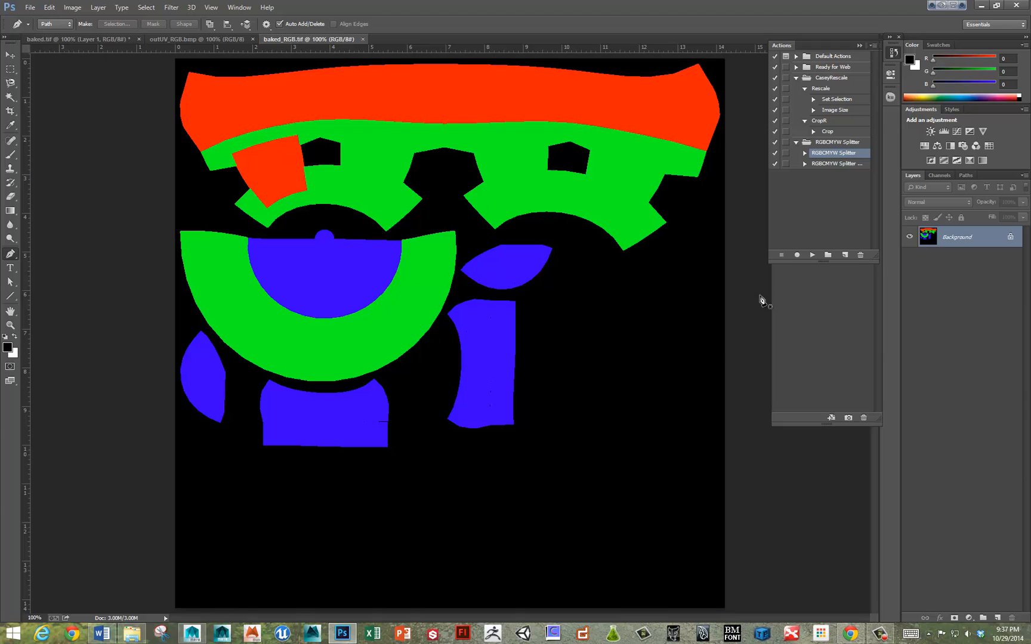
mouse_move(406, 349)
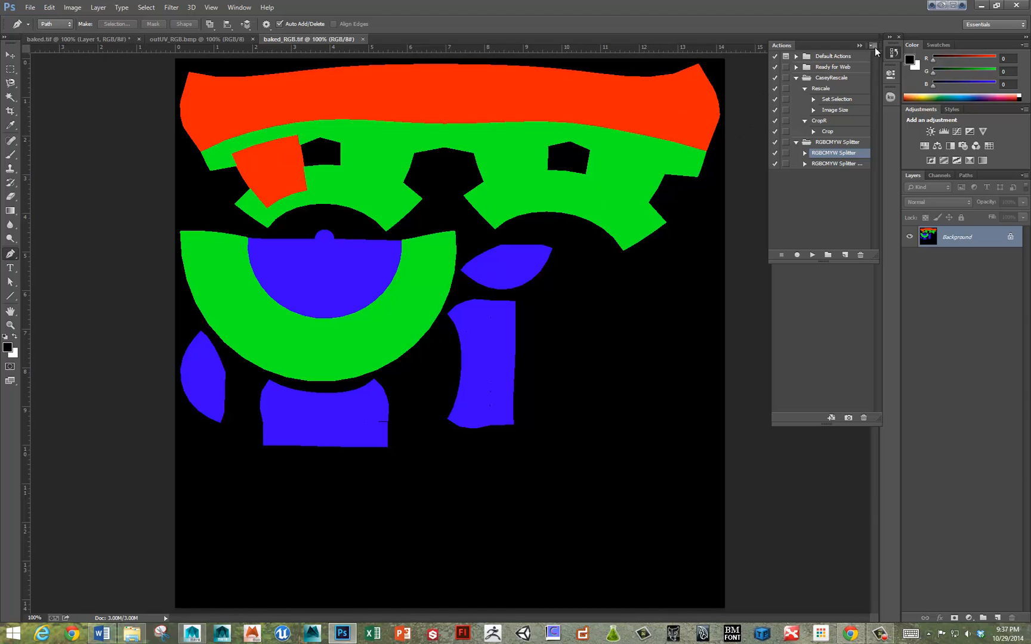
mouse_move(781, 48)
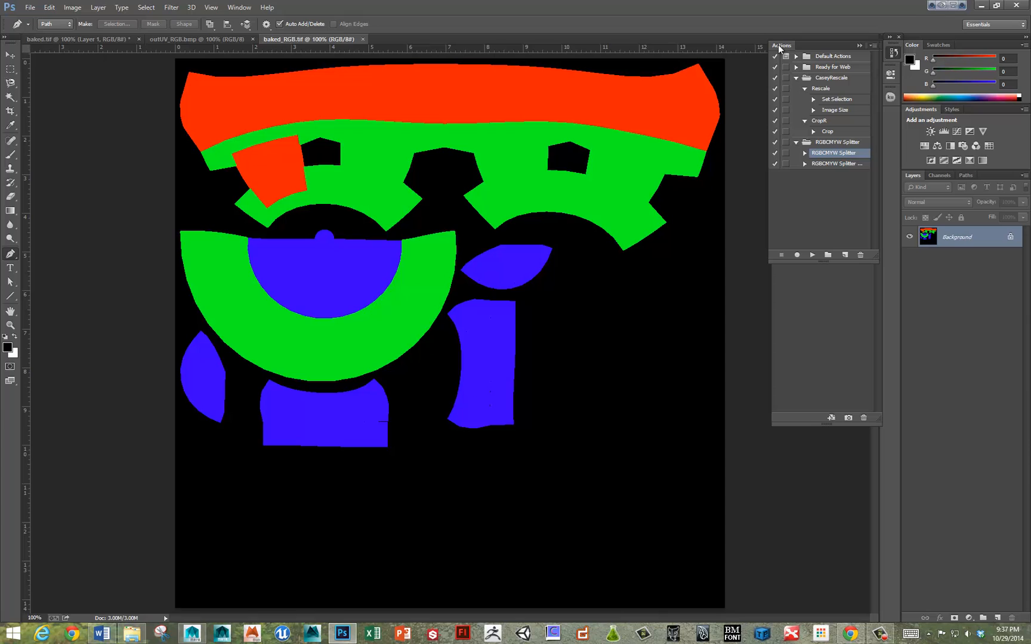
- Show the Actions panel and load the Eat3d RGBCMYW Splitter+RemoveAA .ATN action set
click(238, 7)
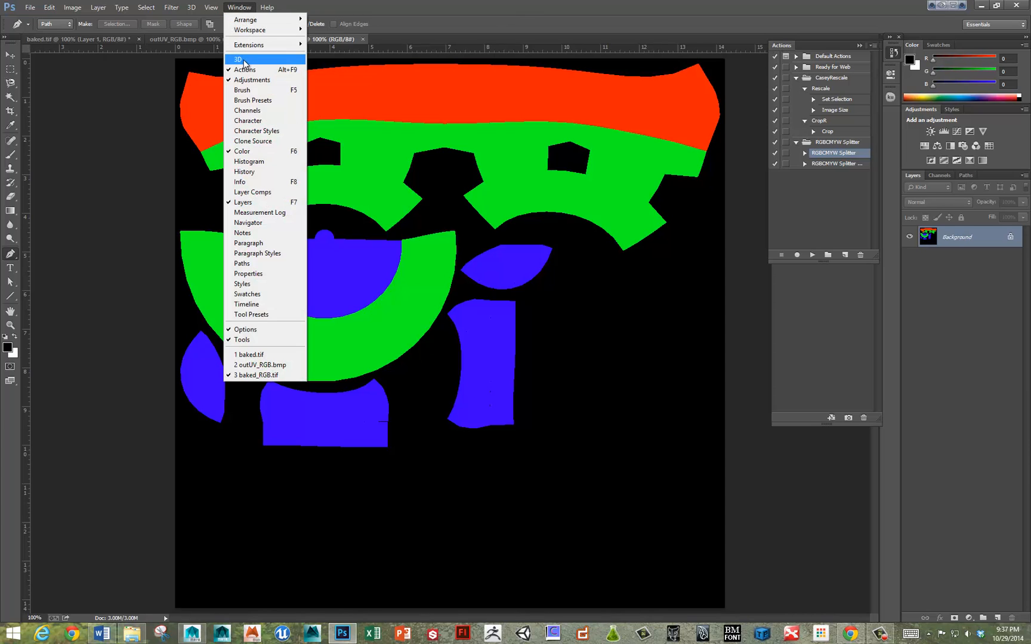
mouse_move(853, 106)
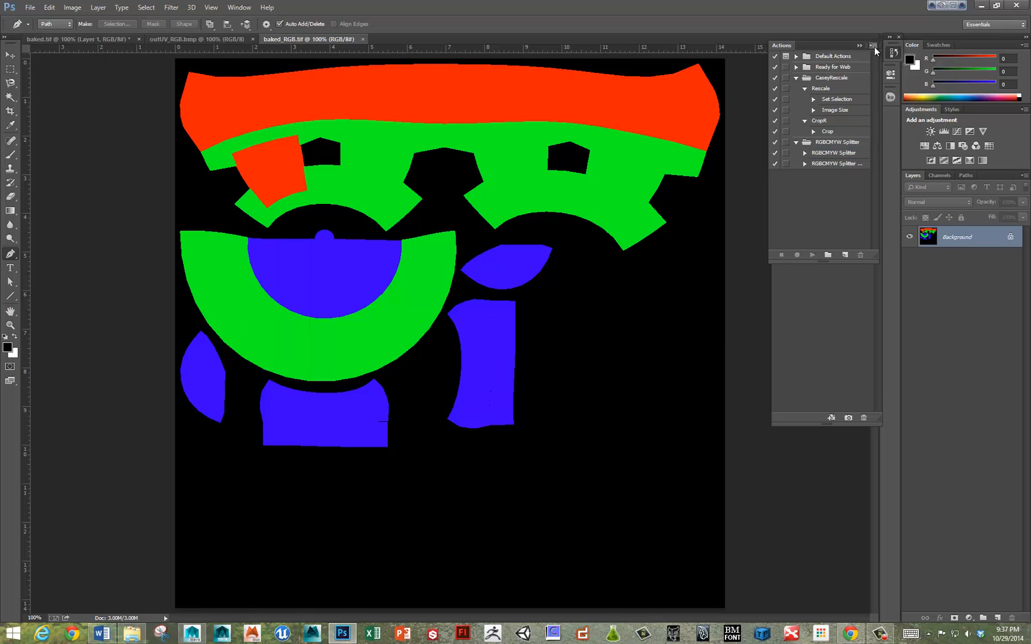
click(872, 46)
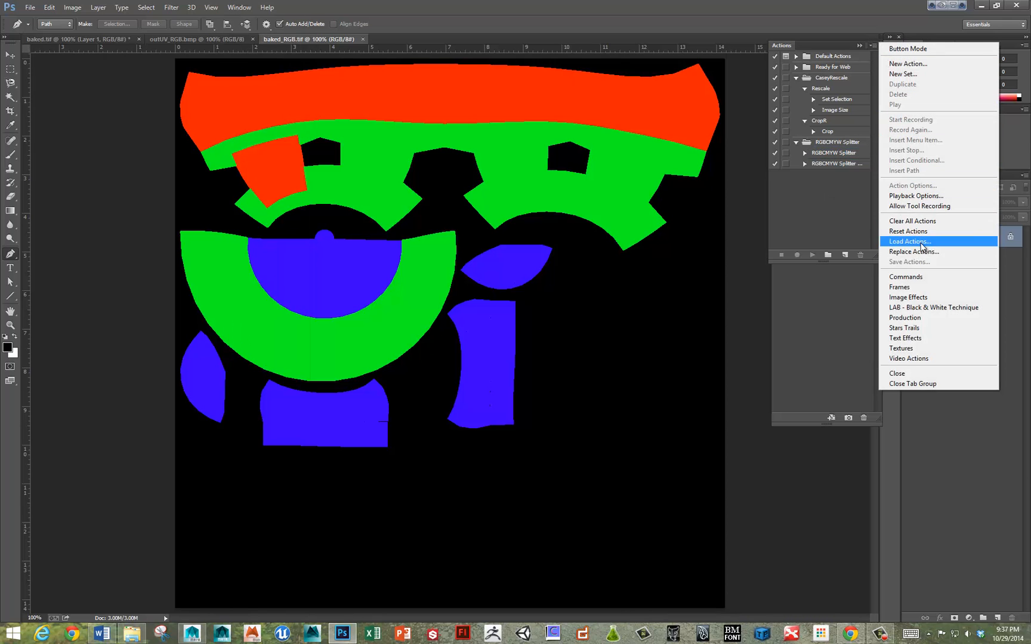
click(909, 241)
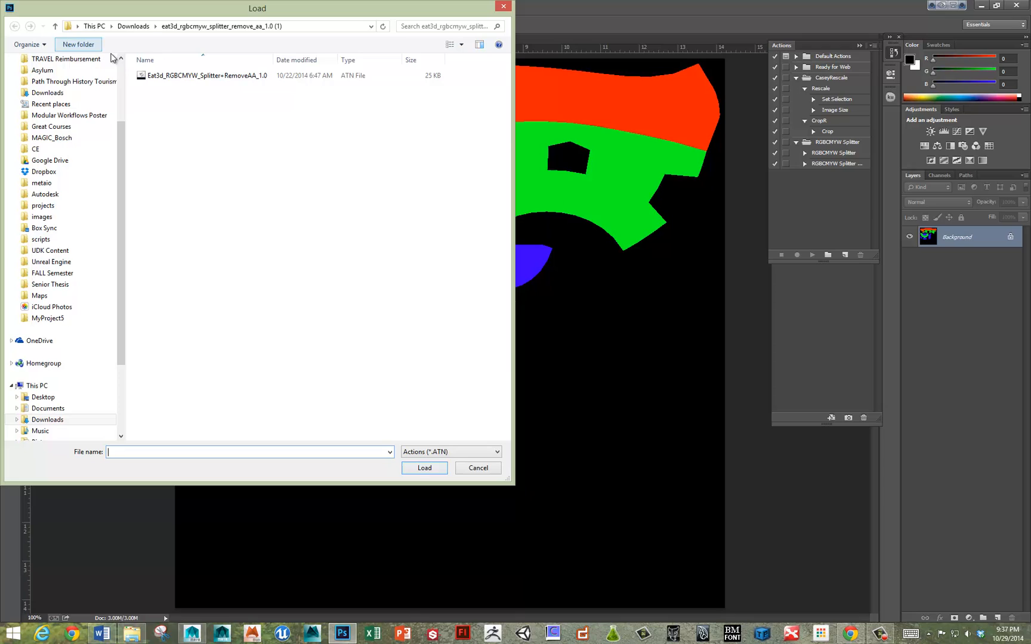
click(210, 75)
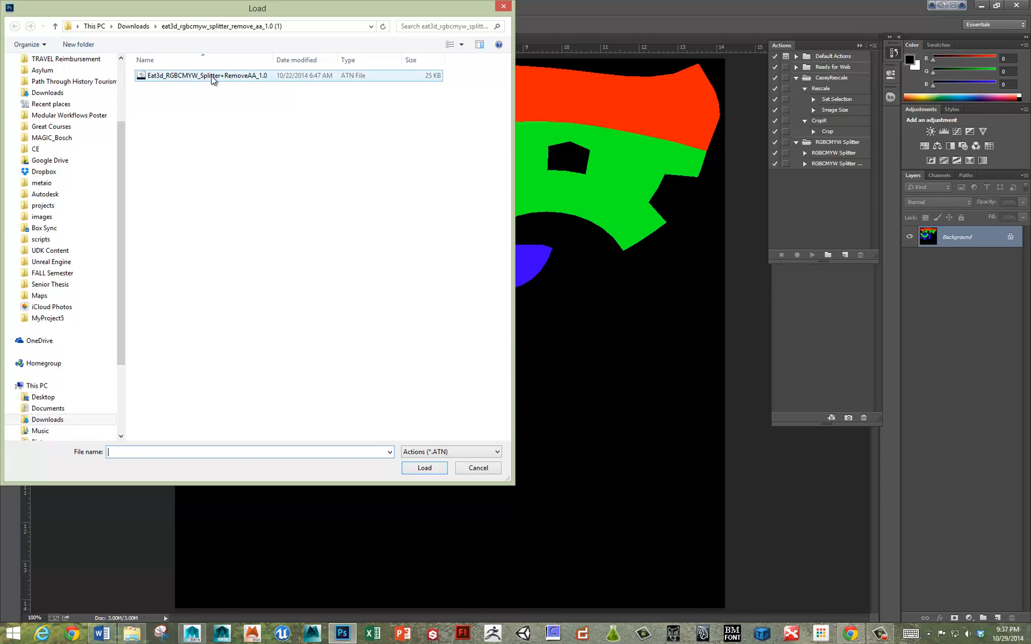
mouse_move(202, 81)
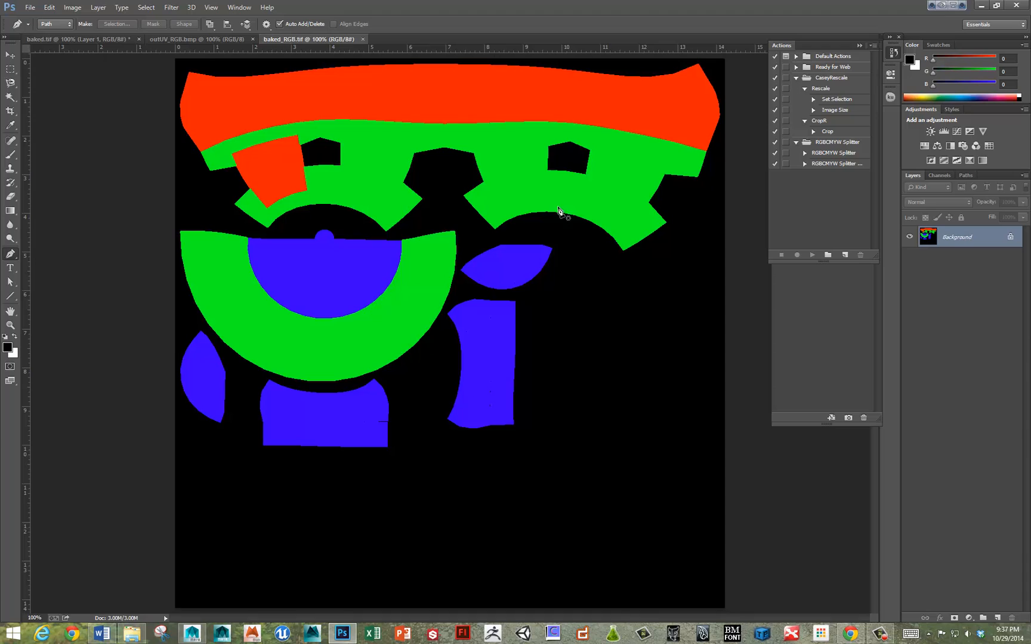
mouse_move(600, 199)
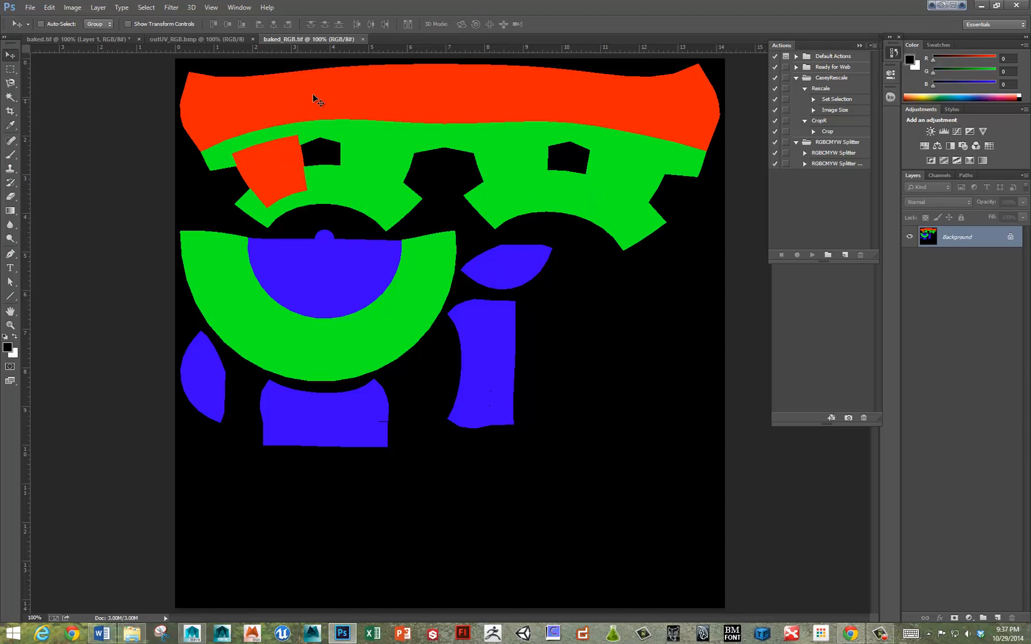
mouse_move(724, 144)
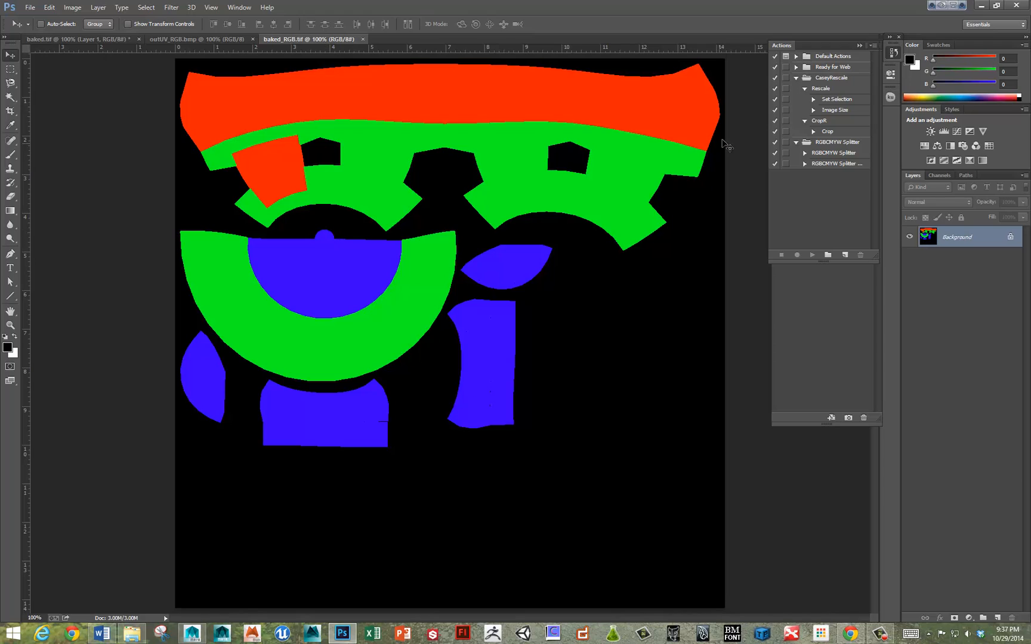
- Play the RGBCMYW Splitter action past its warnings, then select the unused Cyan through Black mask layers
click(833, 153)
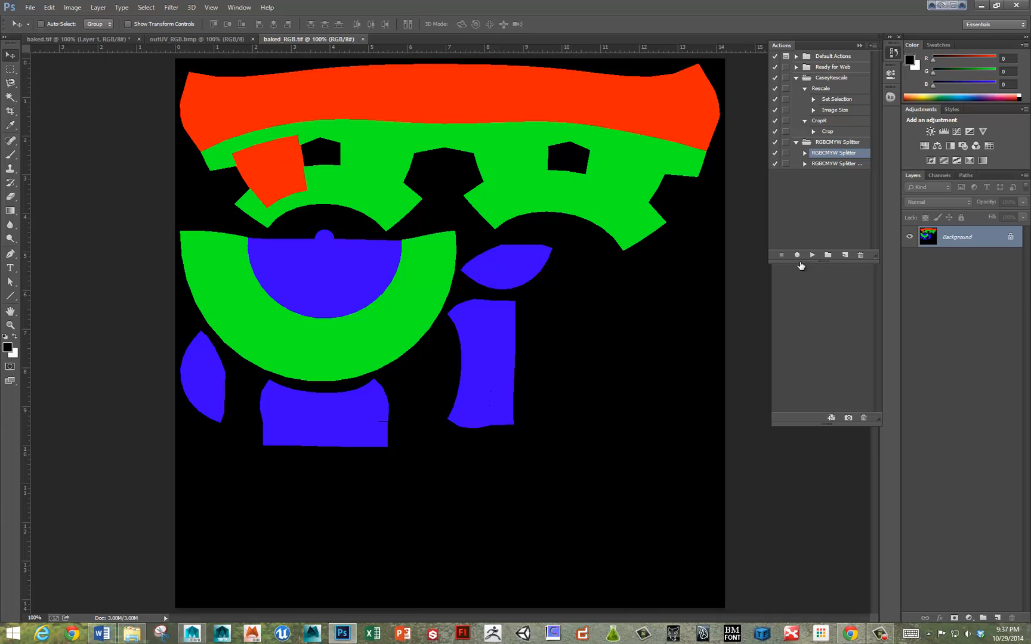
click(812, 256)
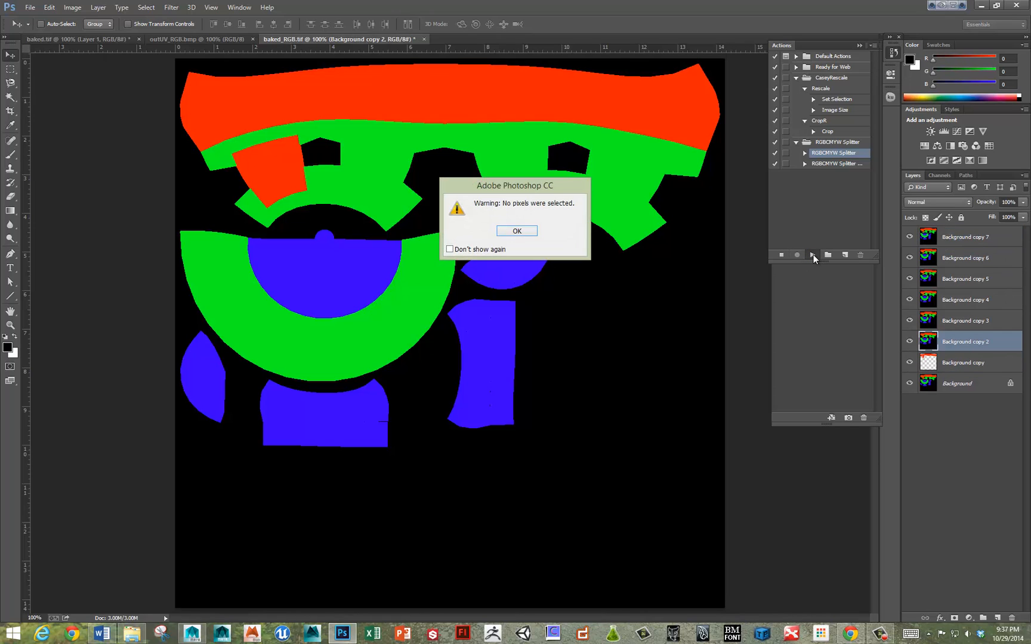
click(516, 231)
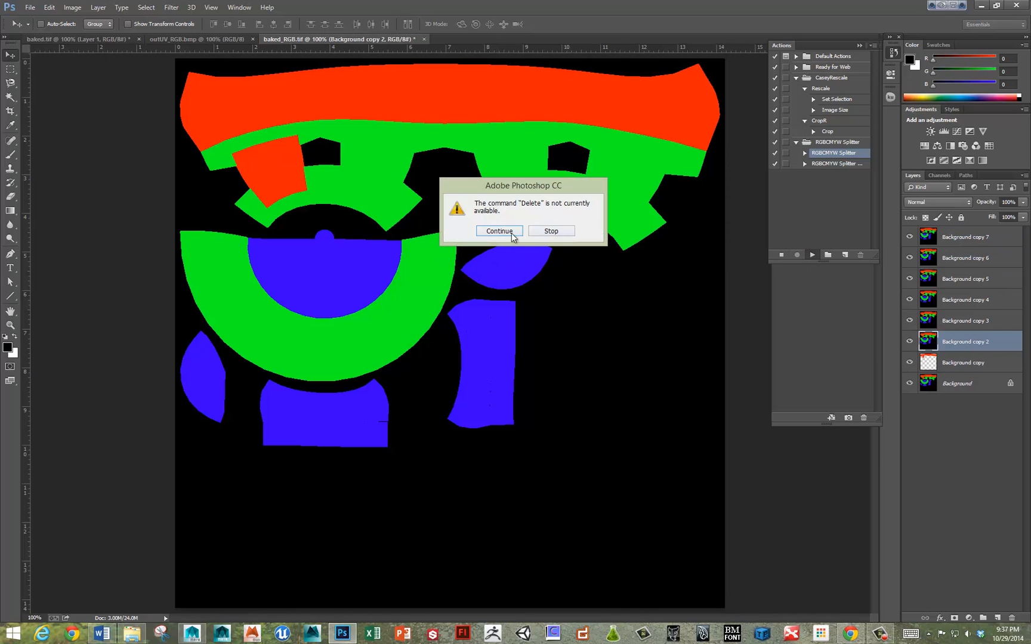
click(499, 230)
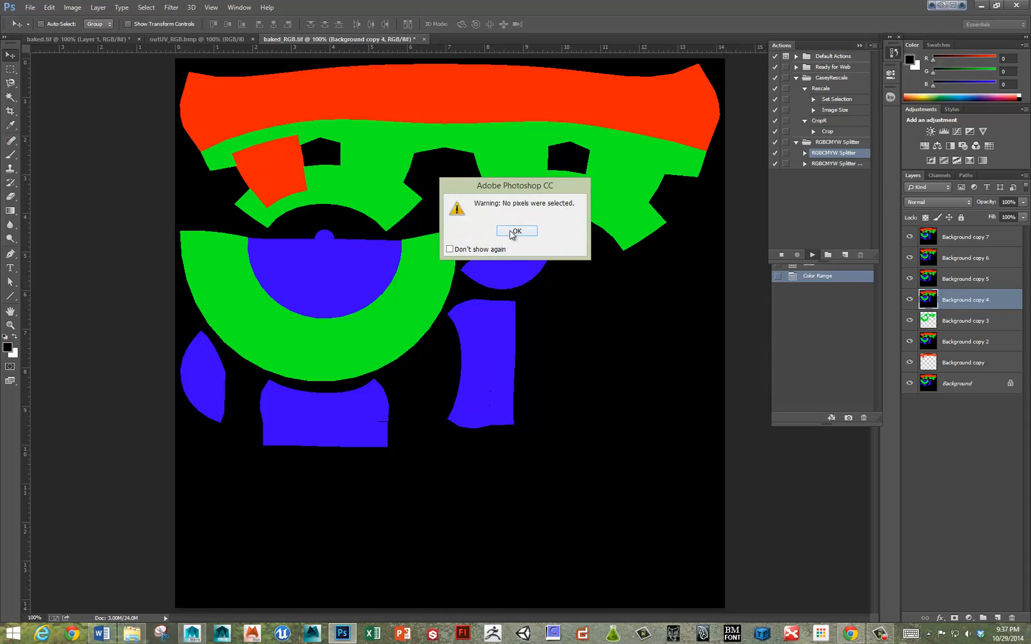
click(516, 231)
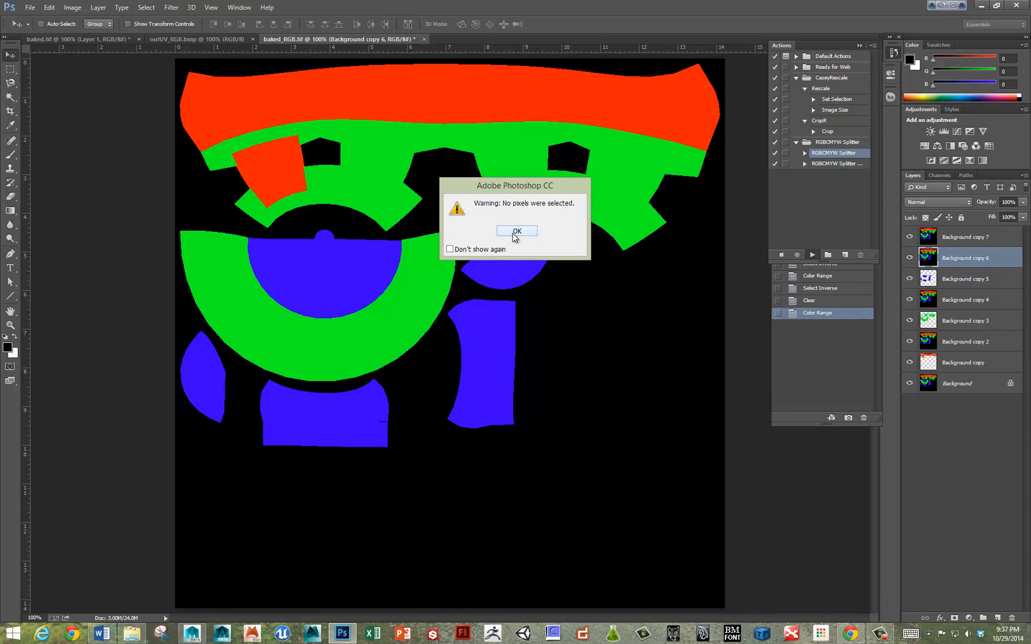
click(516, 231)
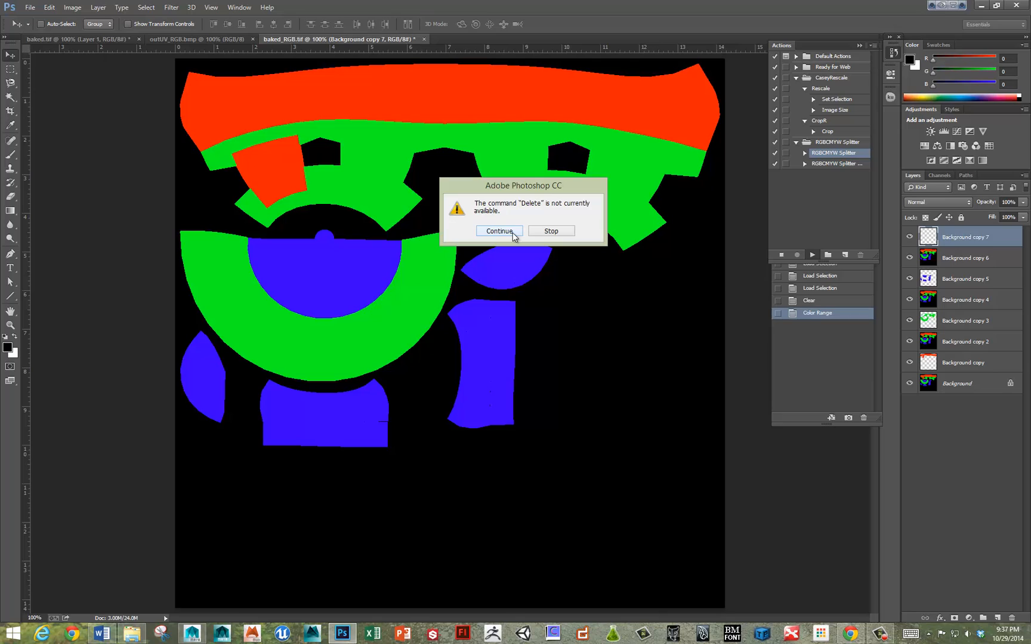
click(498, 230)
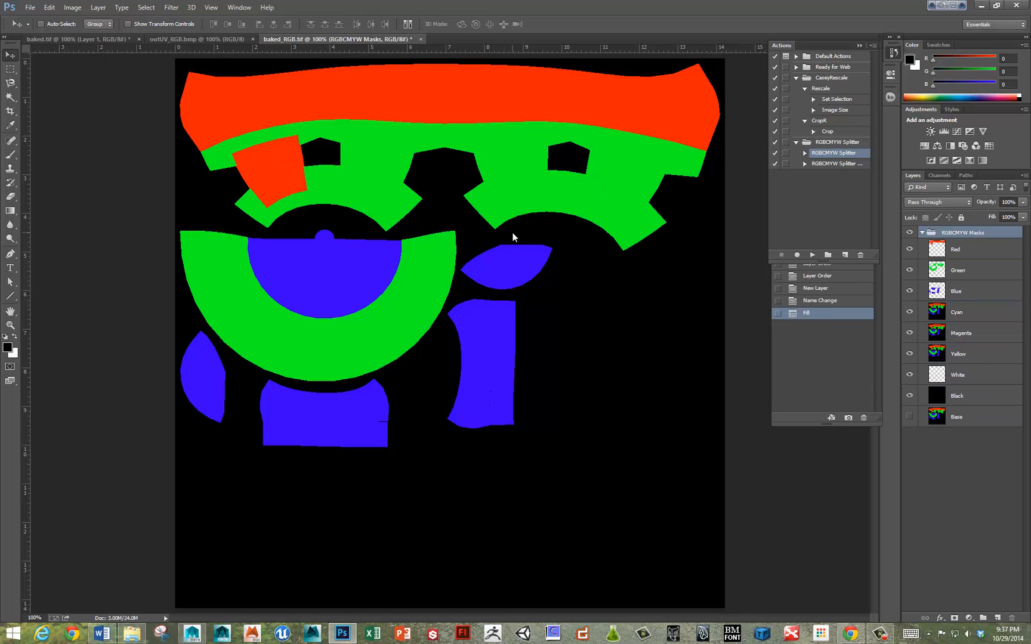
click(957, 311)
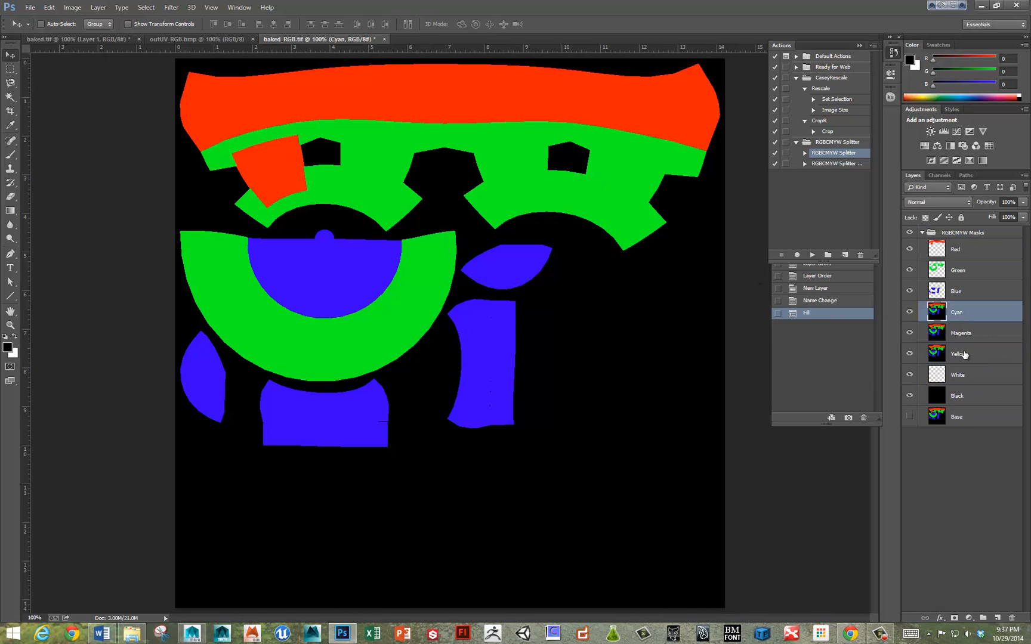
click(956, 395)
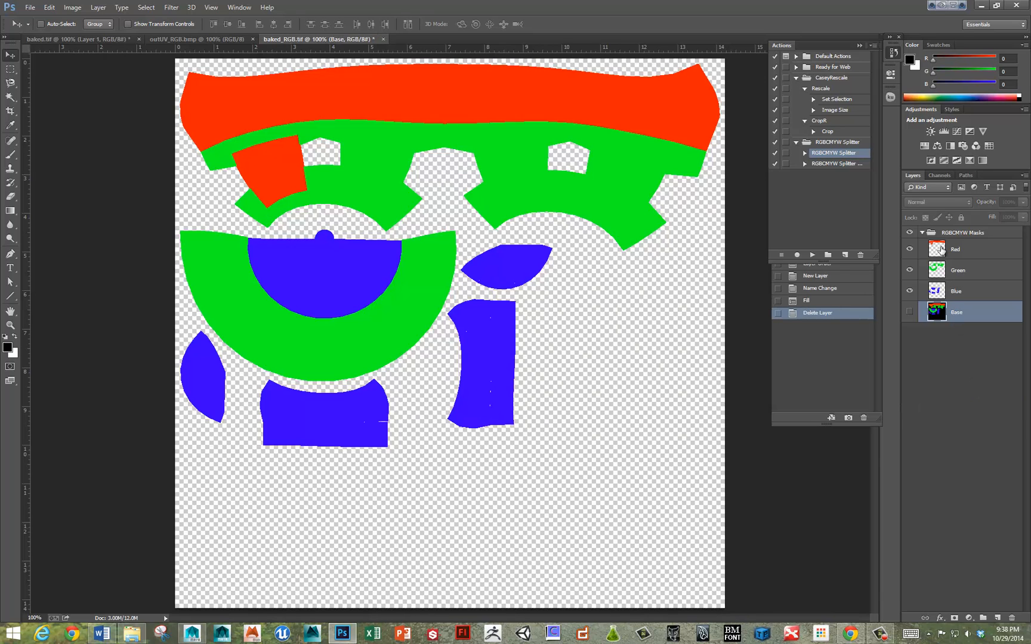
- View the Red, Green and Blue mask layers one at a time by toggling their visibility
click(910, 269)
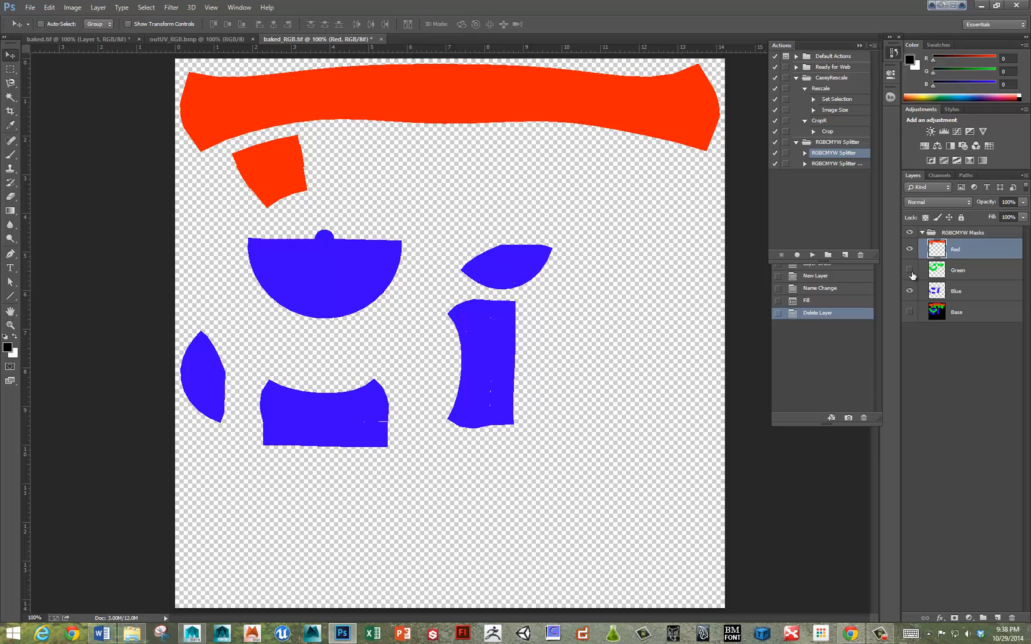
click(910, 291)
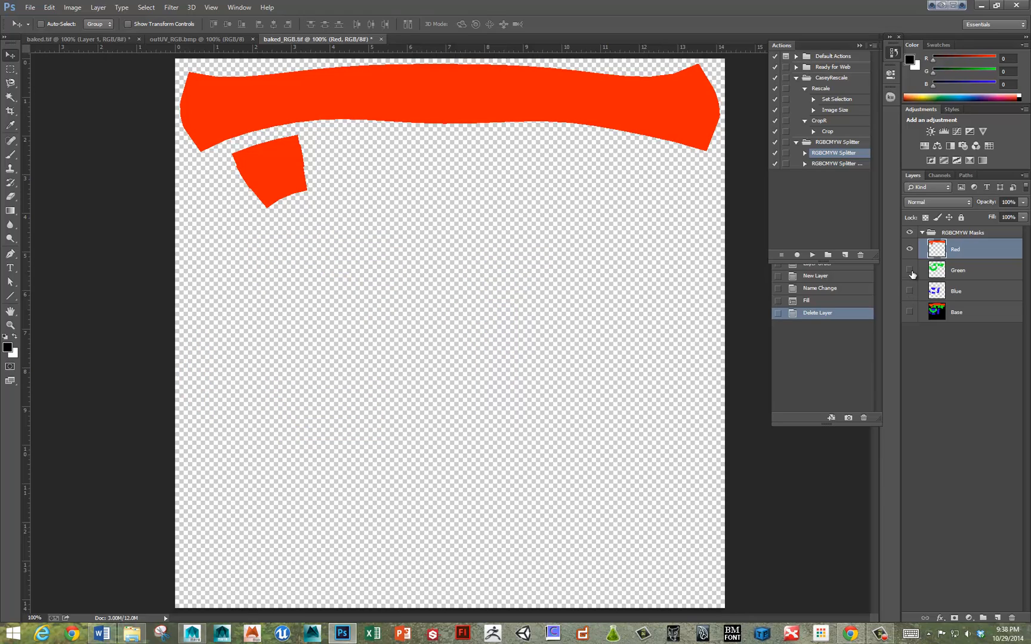
click(910, 269)
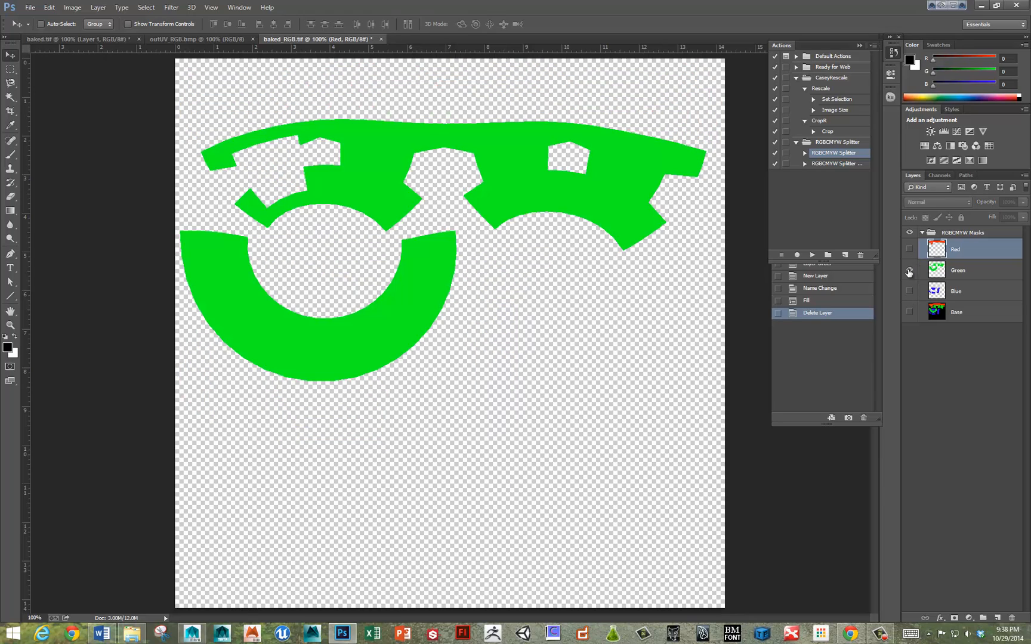
click(909, 291)
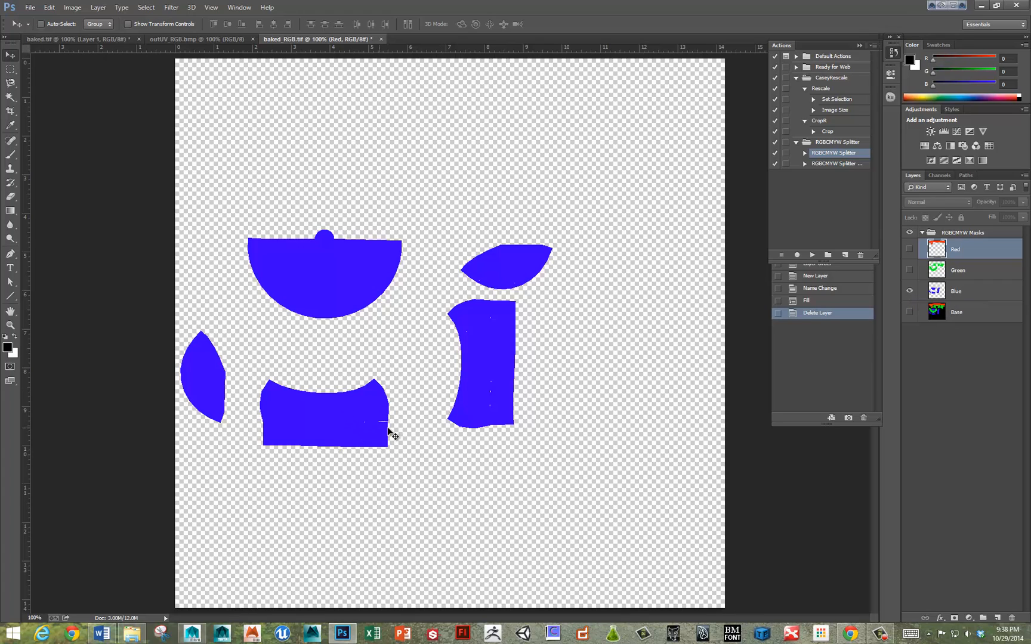
mouse_move(514, 350)
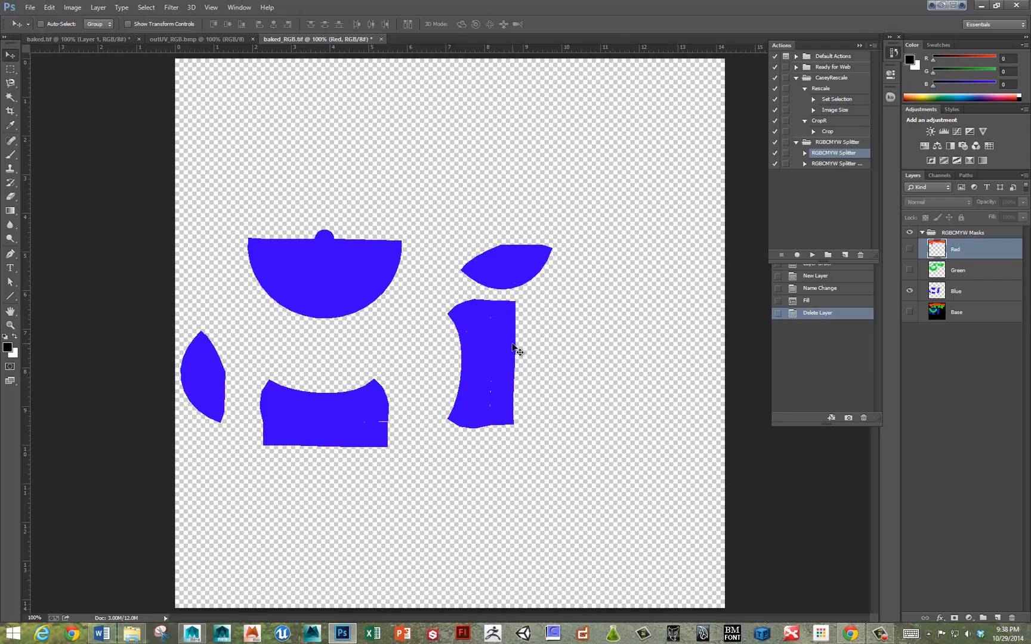
mouse_move(520, 353)
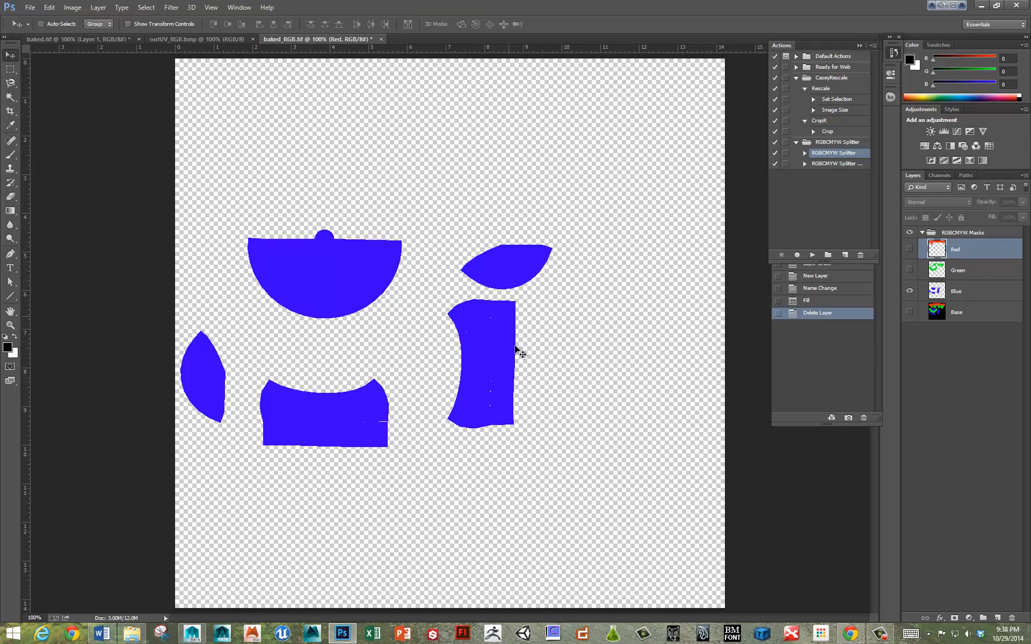
mouse_move(309, 434)
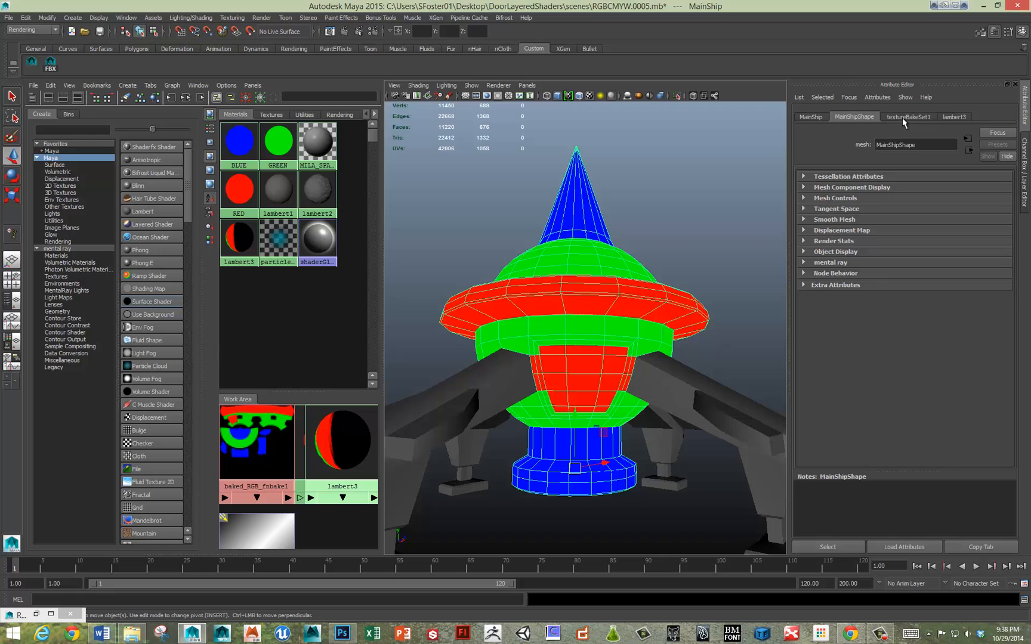
- Show the textureBakeSet1 settings with its 1024×1024 TIF bake options in the Attribute Editor
click(909, 117)
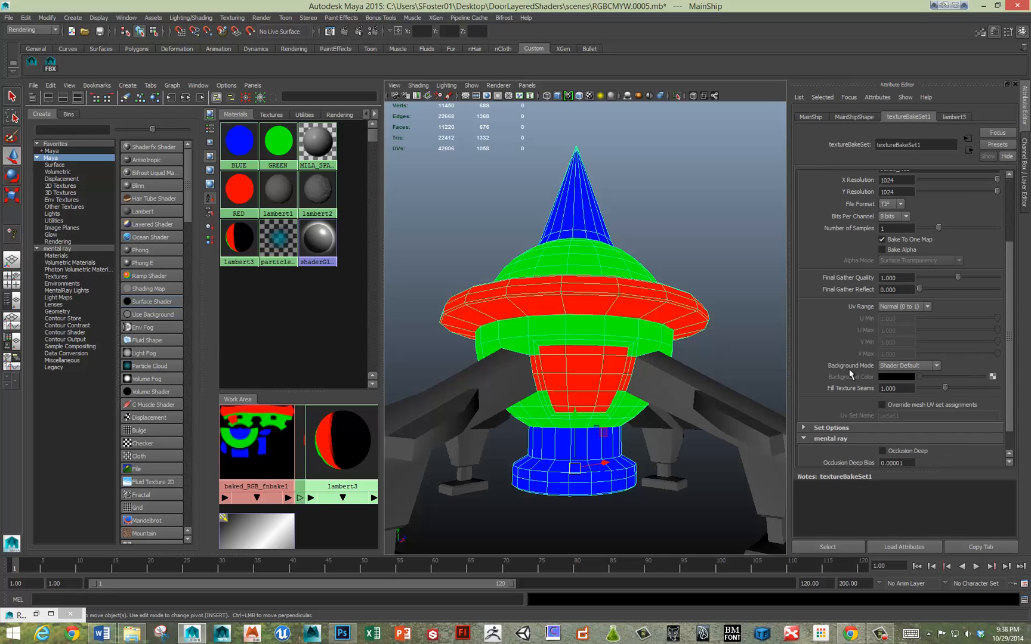
mouse_move(857, 413)
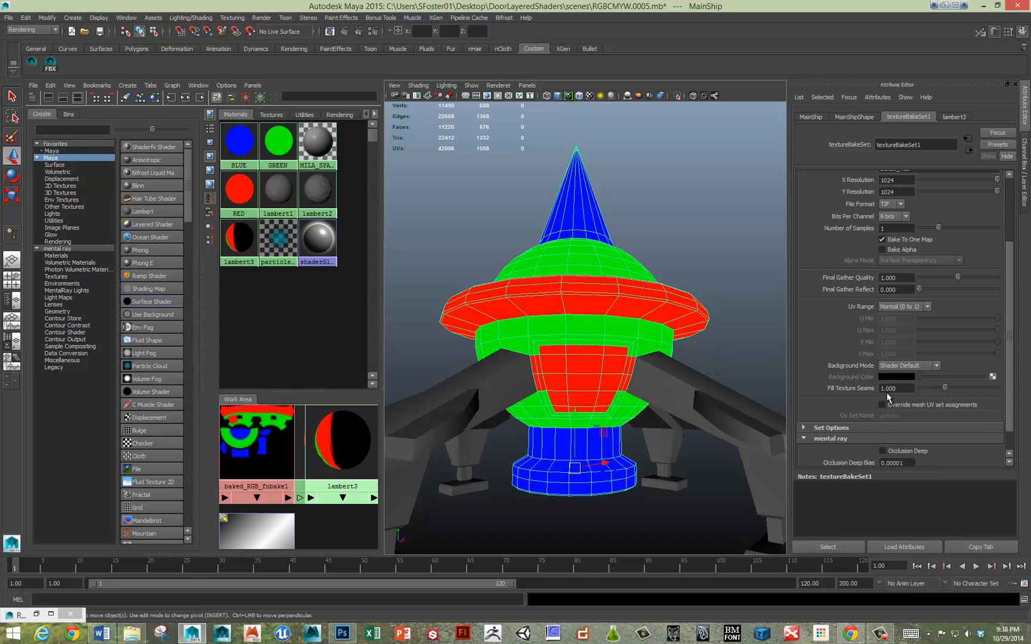
mouse_move(865, 402)
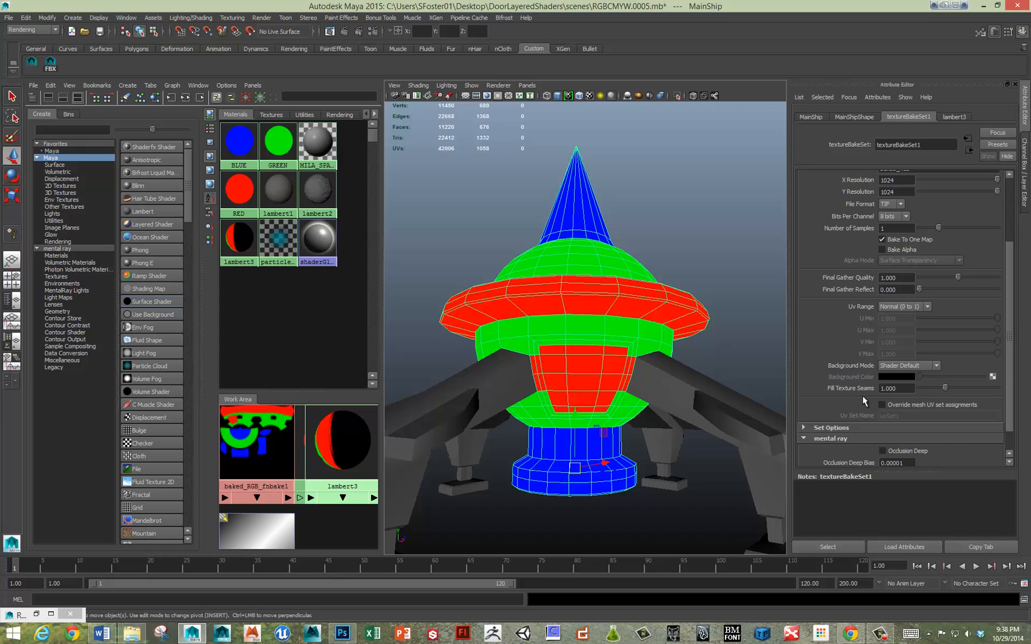
mouse_move(865, 395)
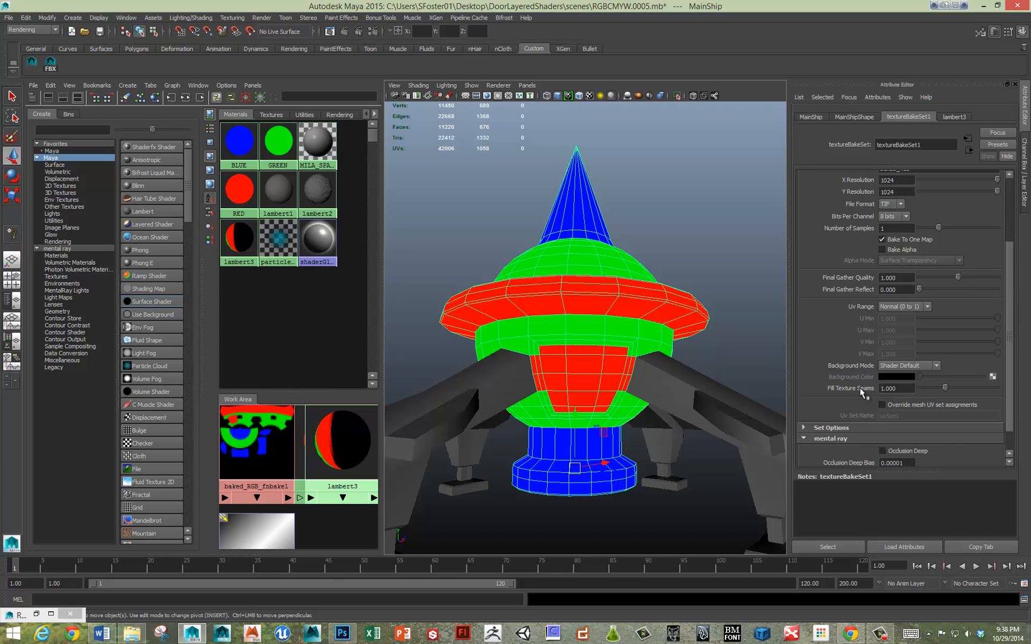